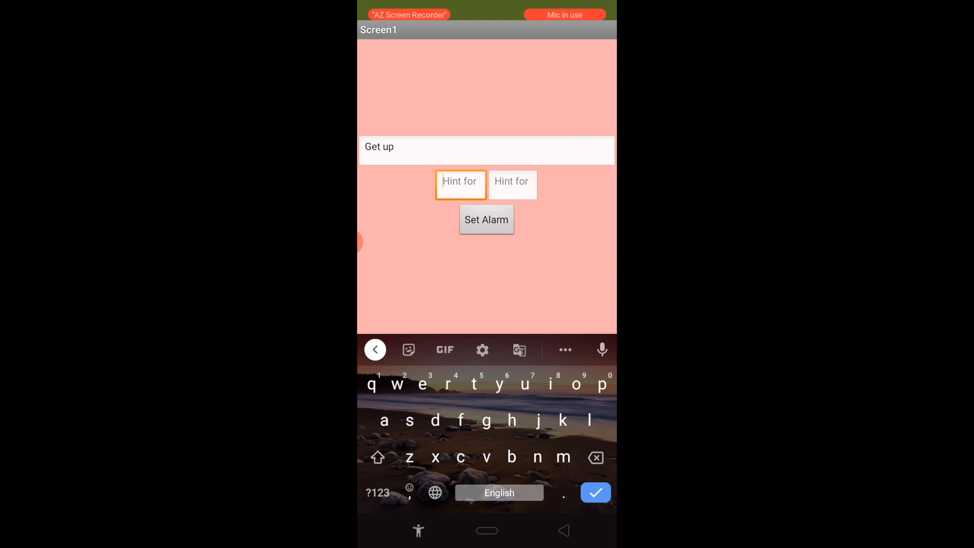
# Enter hour 21 and minute 18 for the 'Get up' alarm and set it.
pyautogui.write('21')
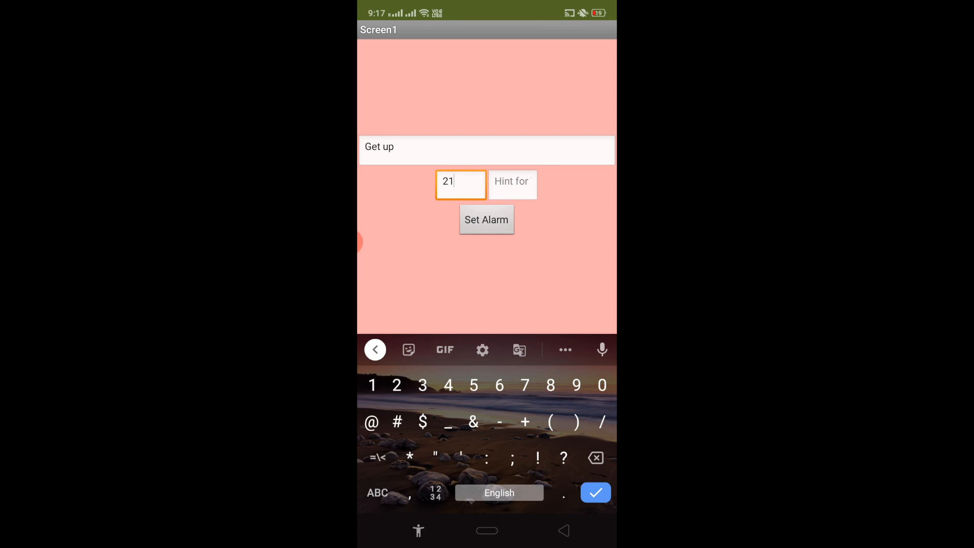
pyautogui.click(513, 185)
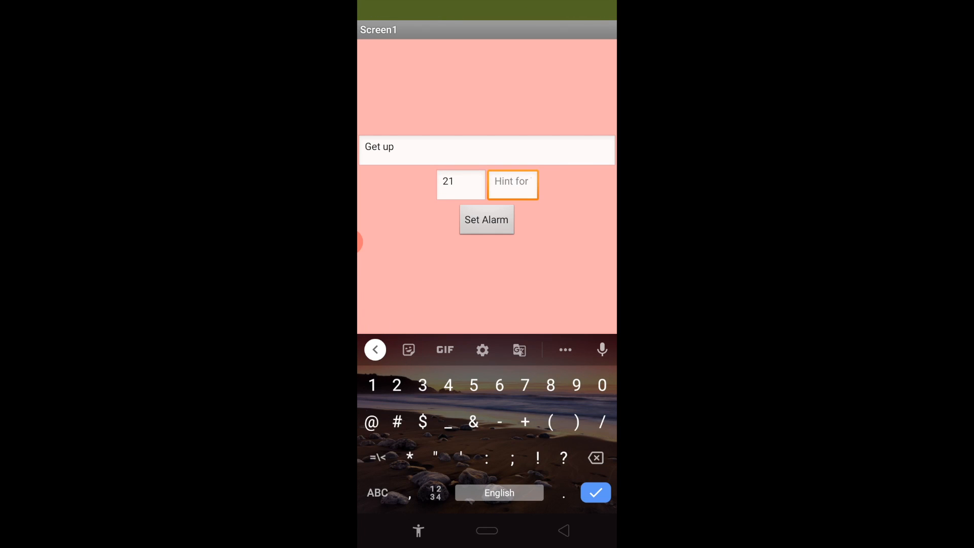
pyautogui.write('18')
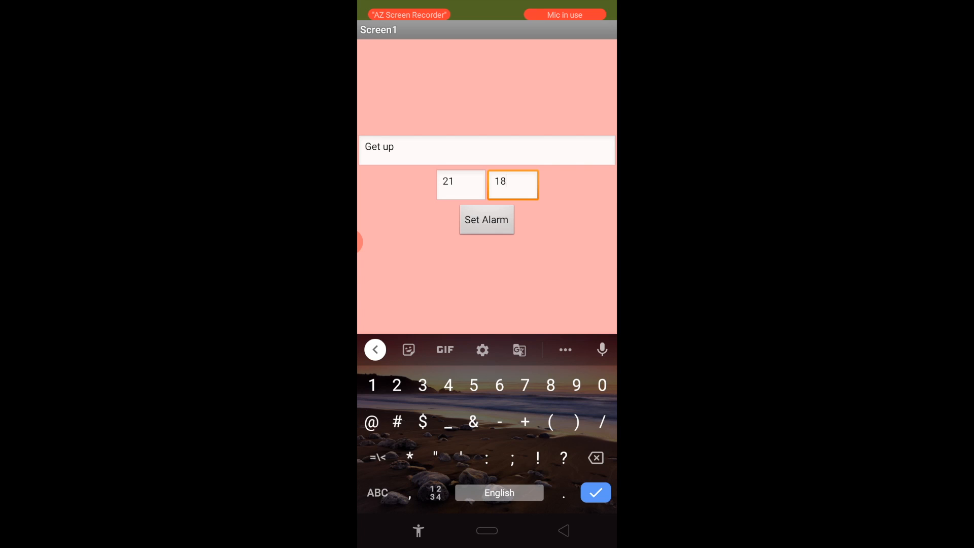
pyautogui.click(486, 220)
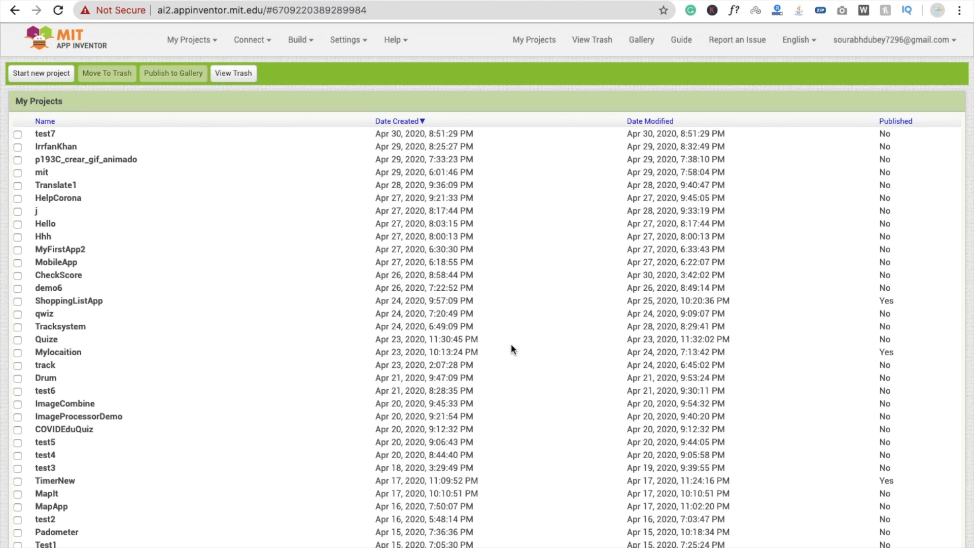
pyautogui.moveTo(60, 116)
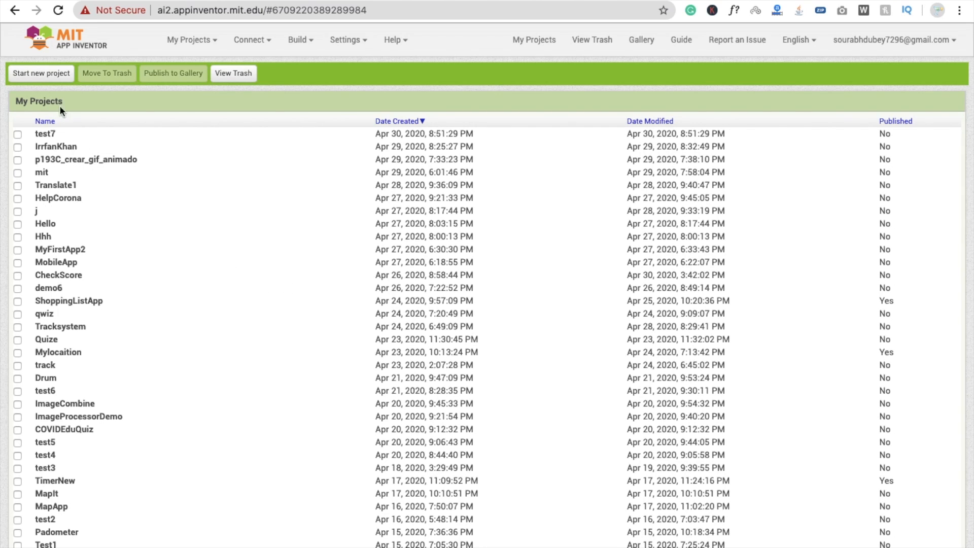
# Start a new project named MyAlarmClock and confirm its creation.
pyautogui.click(41, 73)
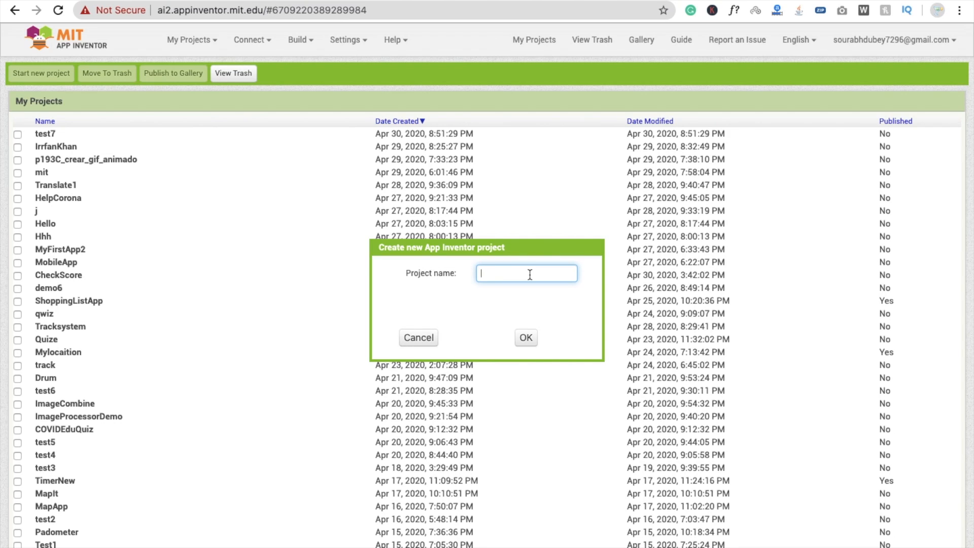
pyautogui.write('Alarm')
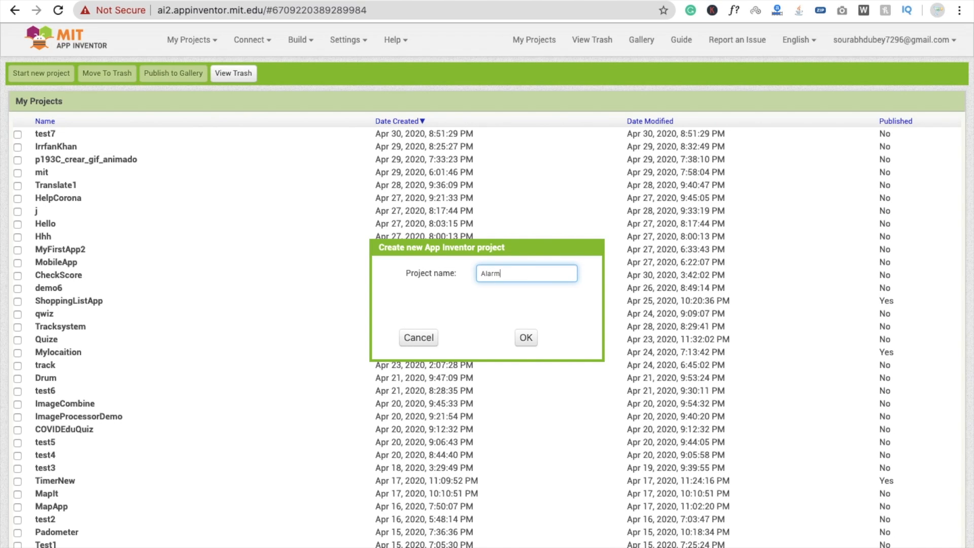
pyautogui.write('Clock')
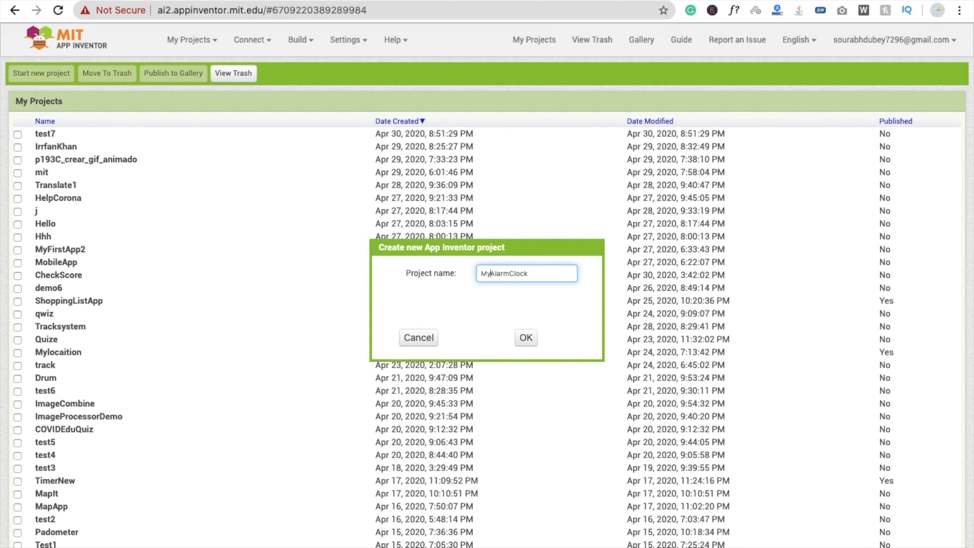
pyautogui.click(526, 337)
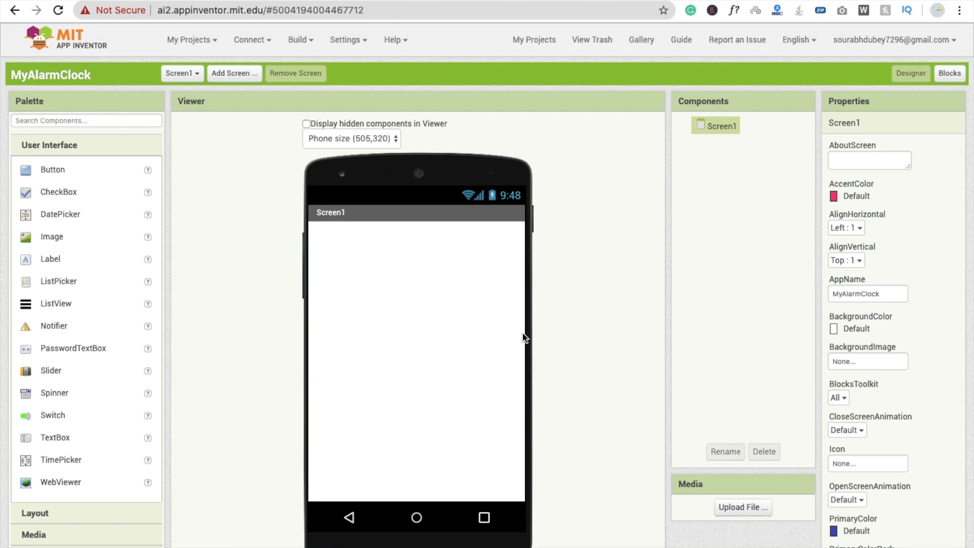
pyautogui.moveTo(271, 310)
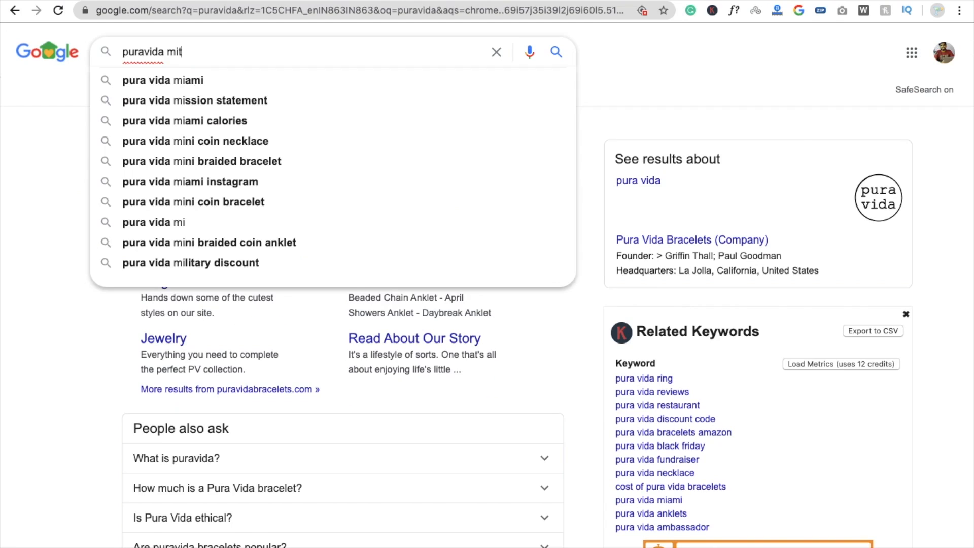
# Search Google for 'puravida mit app' to find the Pura Vida Apps extensions site.
pyautogui.write('apps.com/extensions.php')
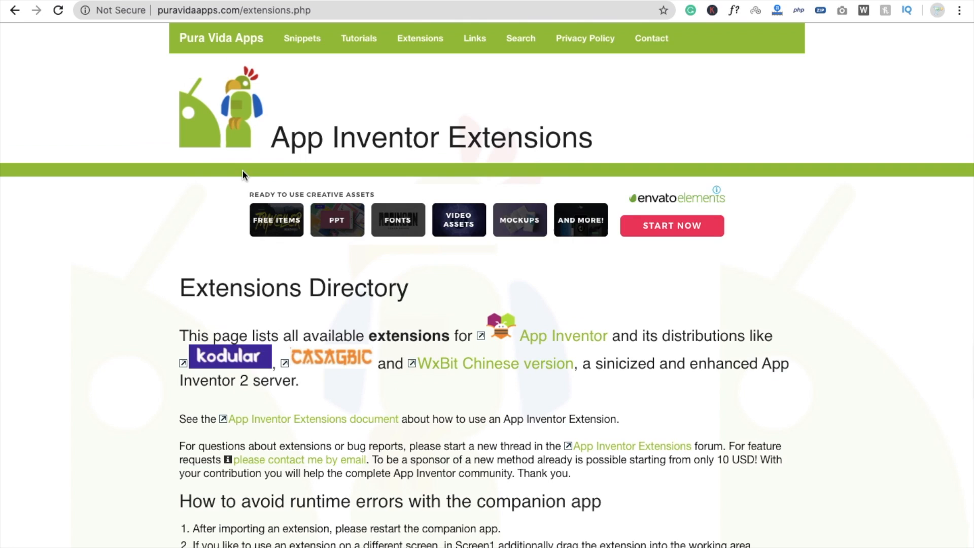
# Locate the Alarm Extension under Available Extensions and go to its page.
pyautogui.scroll(-3)
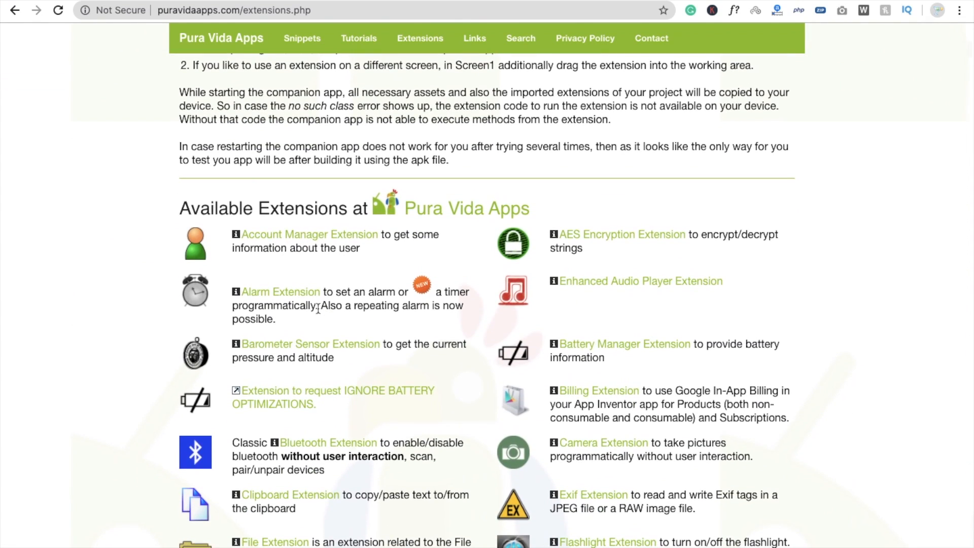
pyautogui.click(258, 294)
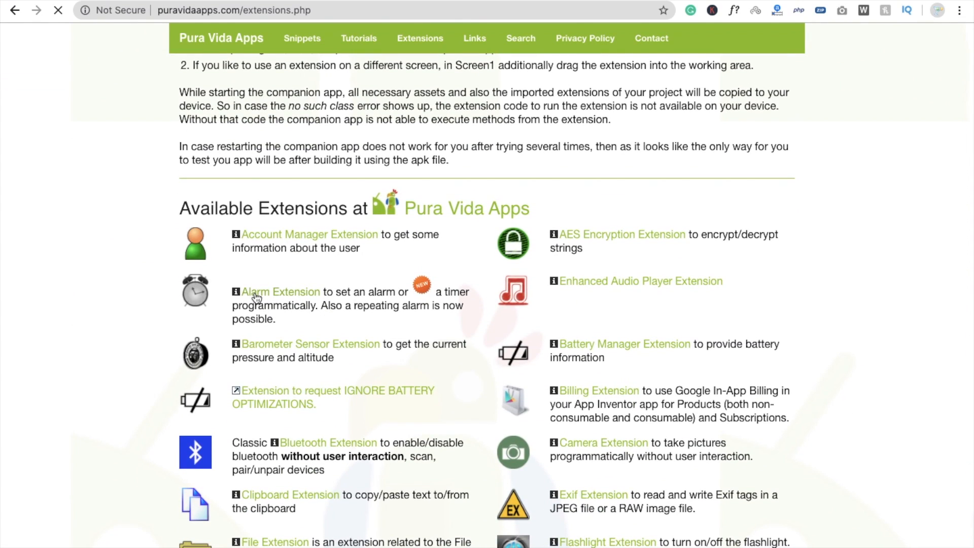
pyautogui.click(280, 292)
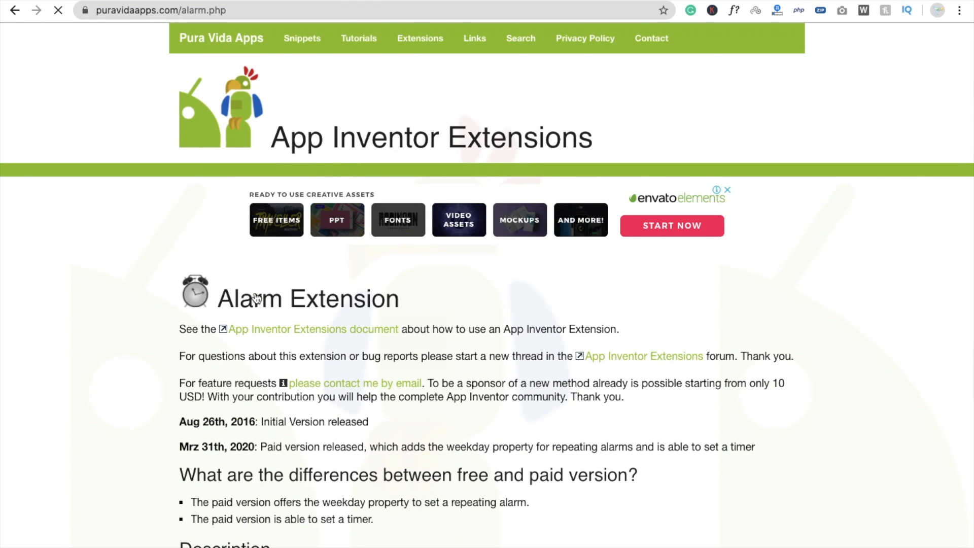
# Download the free version of the Alarm extension (.aix file).
pyautogui.scroll(-3)
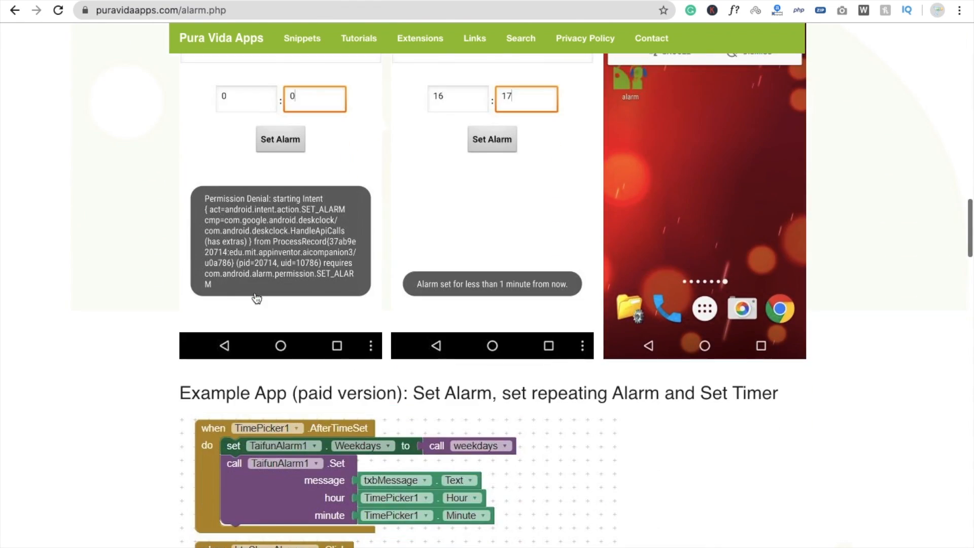
pyautogui.scroll(-3)
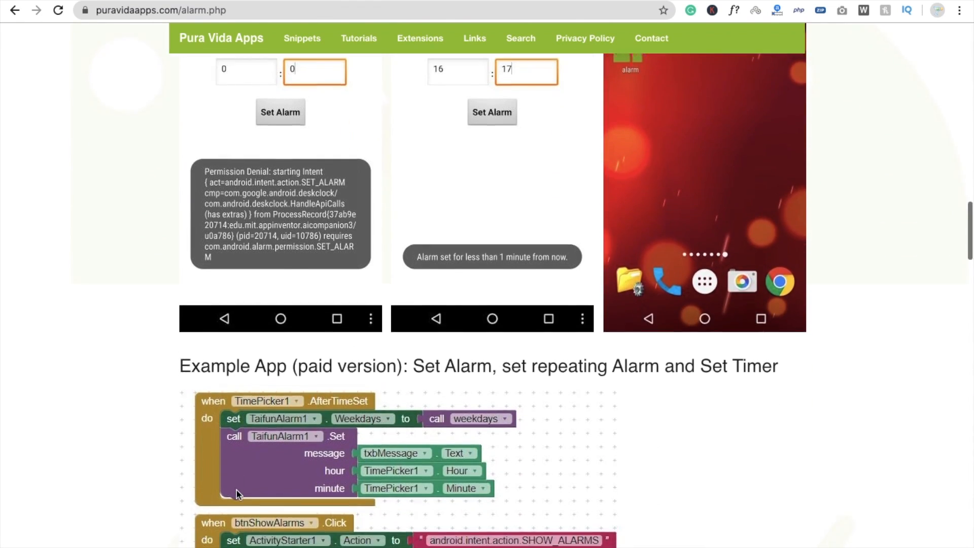
pyautogui.scroll(-3)
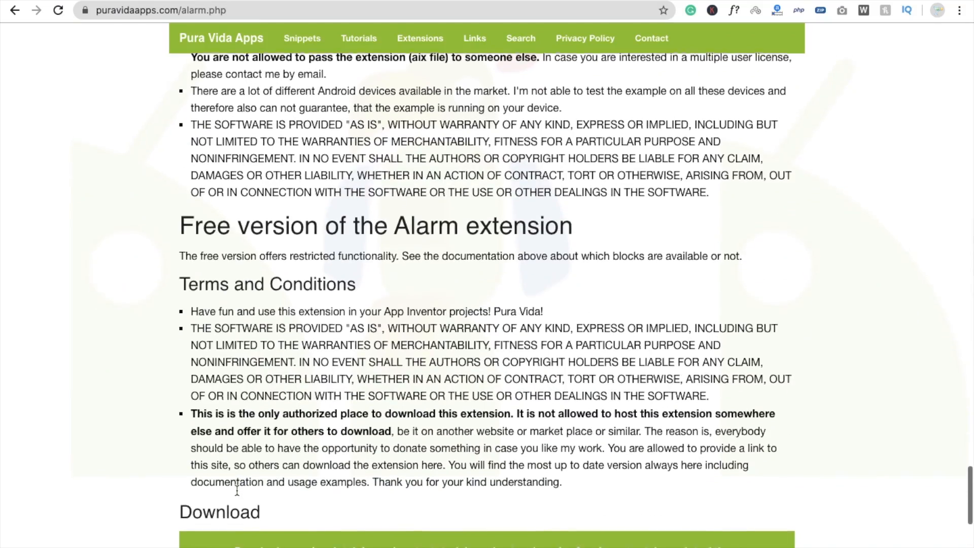
pyautogui.scroll(-3)
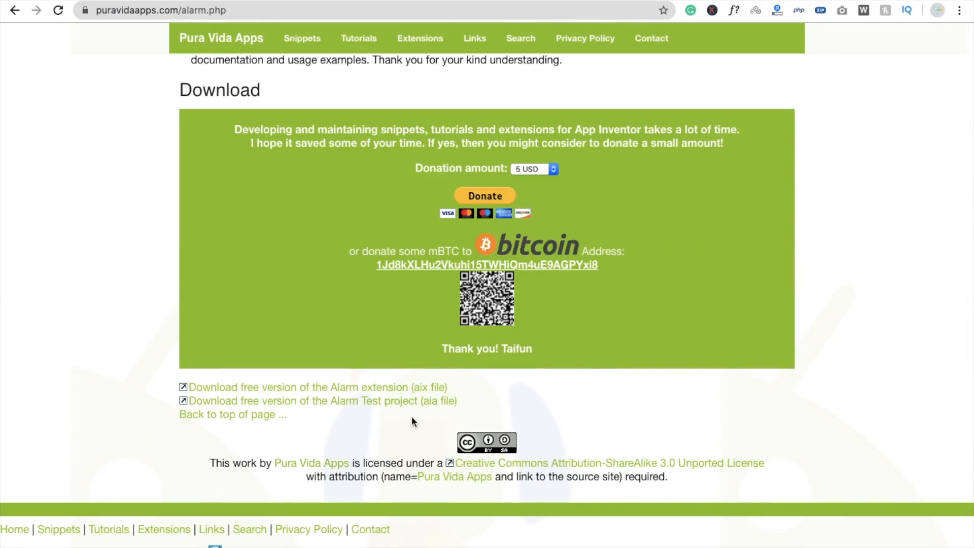
pyautogui.click(316, 387)
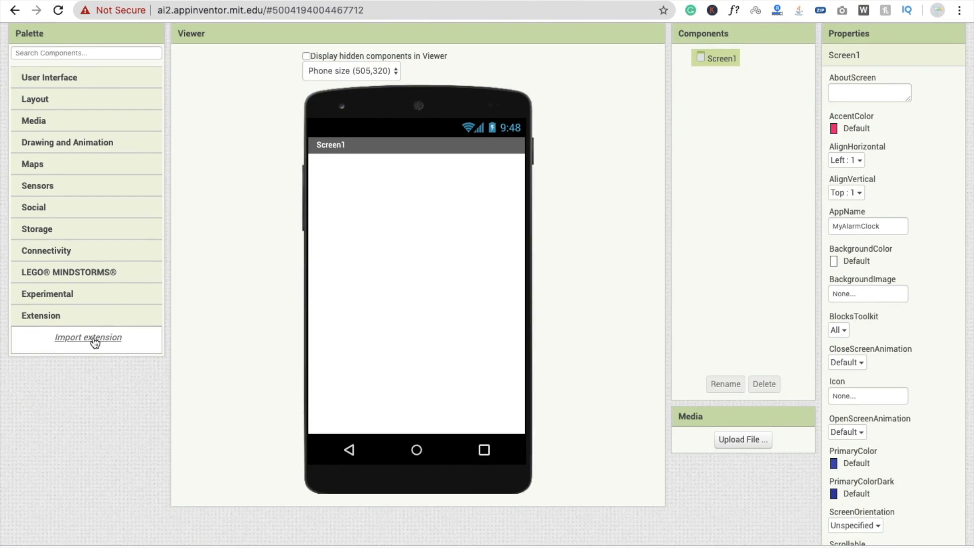
# Import the TaifunAlarm .aix extension and add TaifunAlarm1 to Screen1.
pyautogui.click(87, 338)
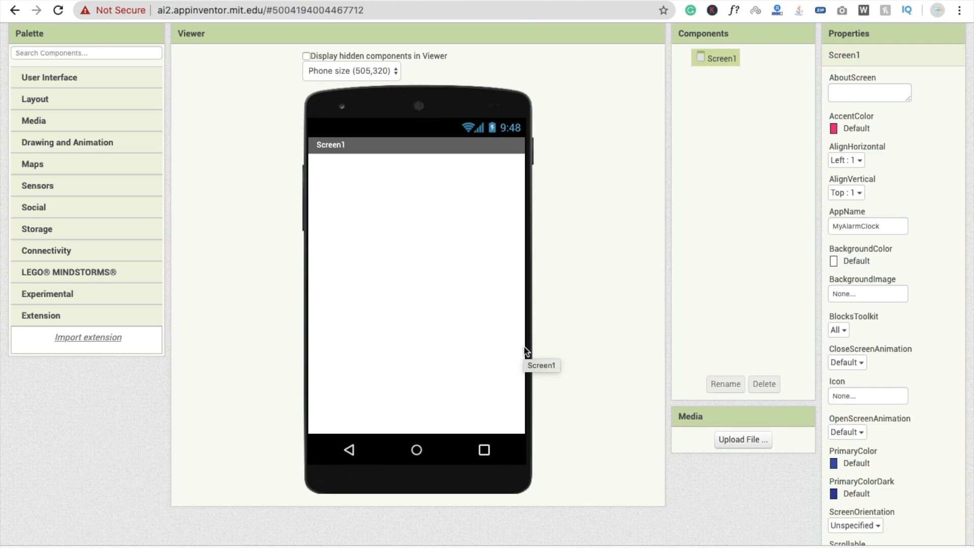
pyautogui.click(87, 337)
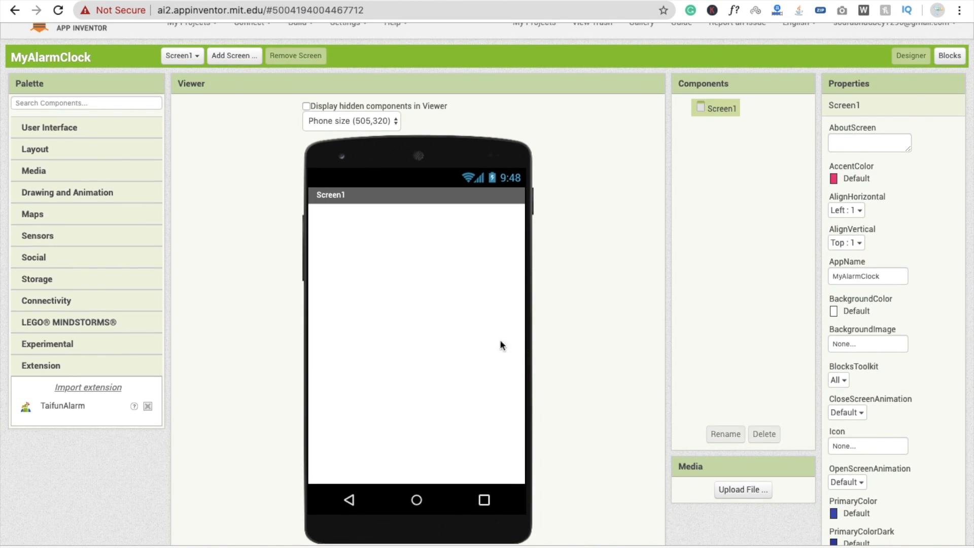
pyautogui.moveTo(61, 406); pyautogui.dragTo(425, 308)
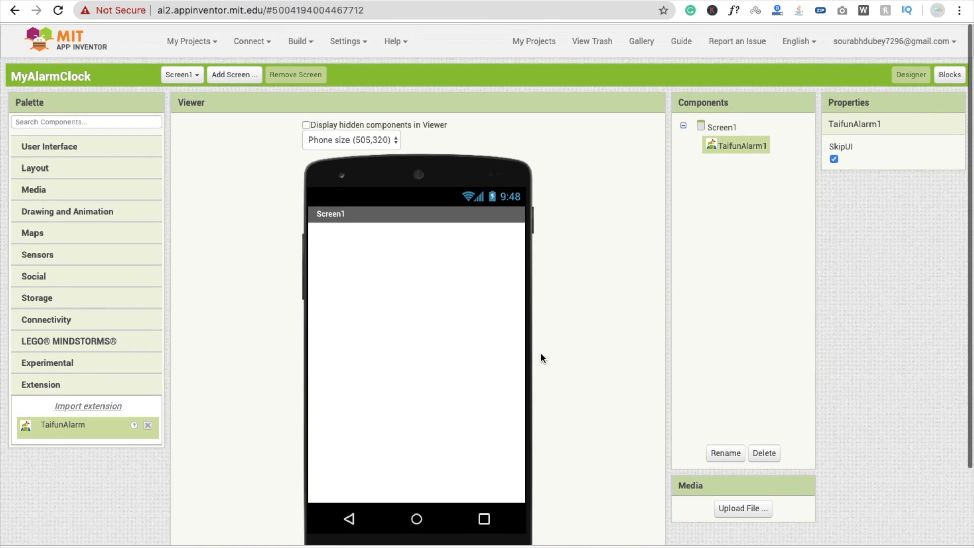
pyautogui.moveTo(254, 211)
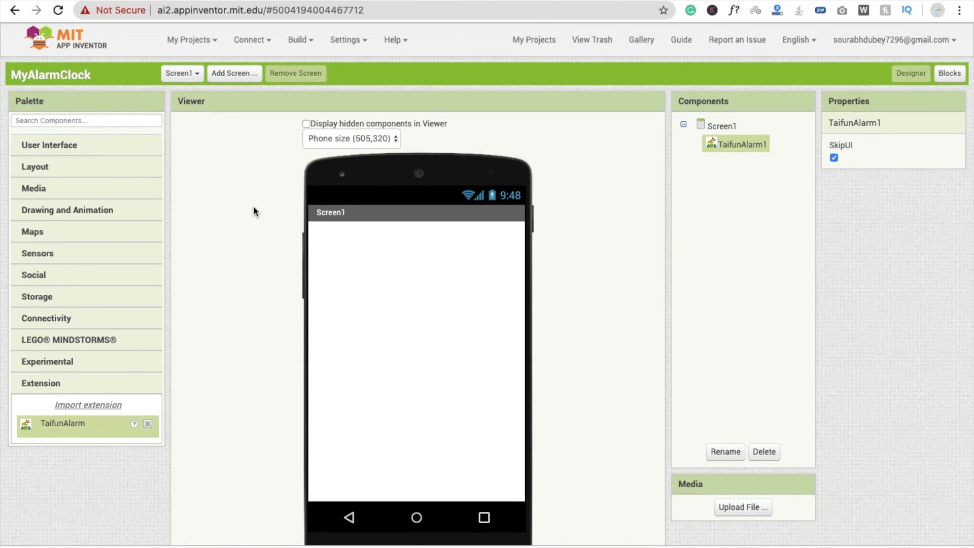
# Add an arrangement to Screen1, make it Fill parent in height and width, with a Pink background.
pyautogui.click(34, 167)
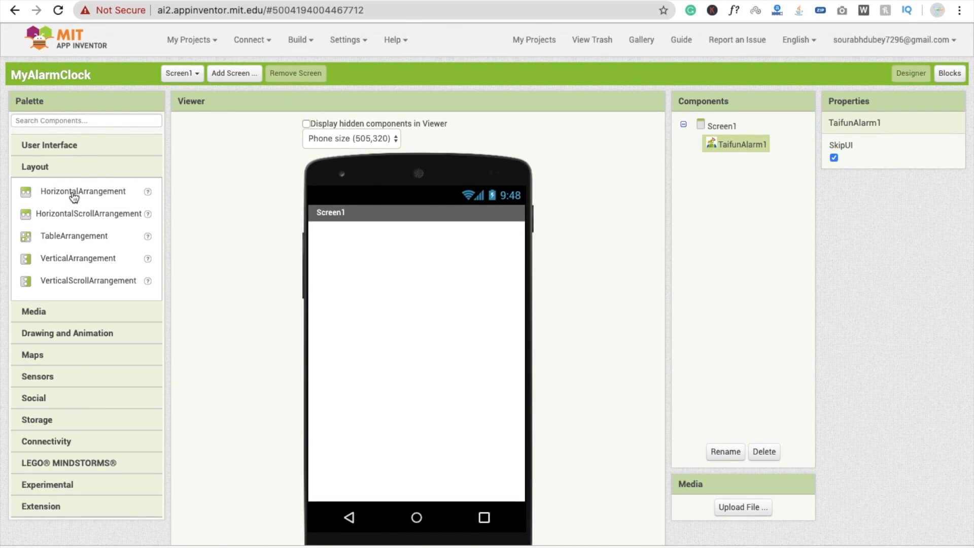
pyautogui.moveTo(77, 258); pyautogui.dragTo(326, 304)
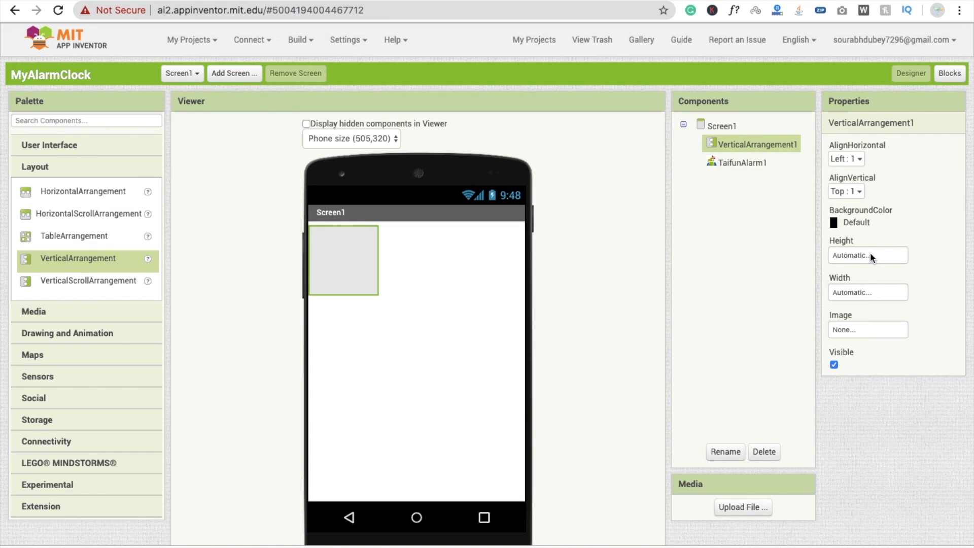
pyautogui.click(868, 255)
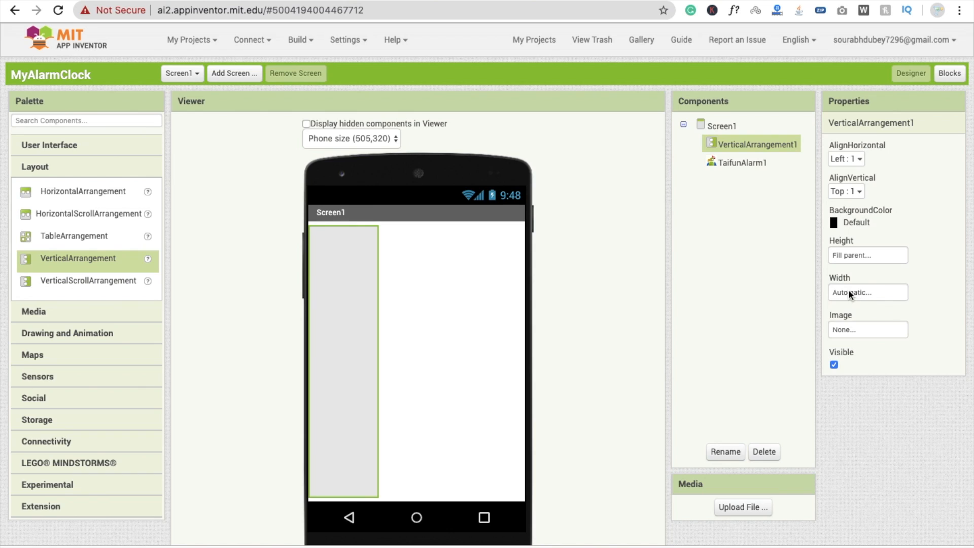
pyautogui.click(868, 292)
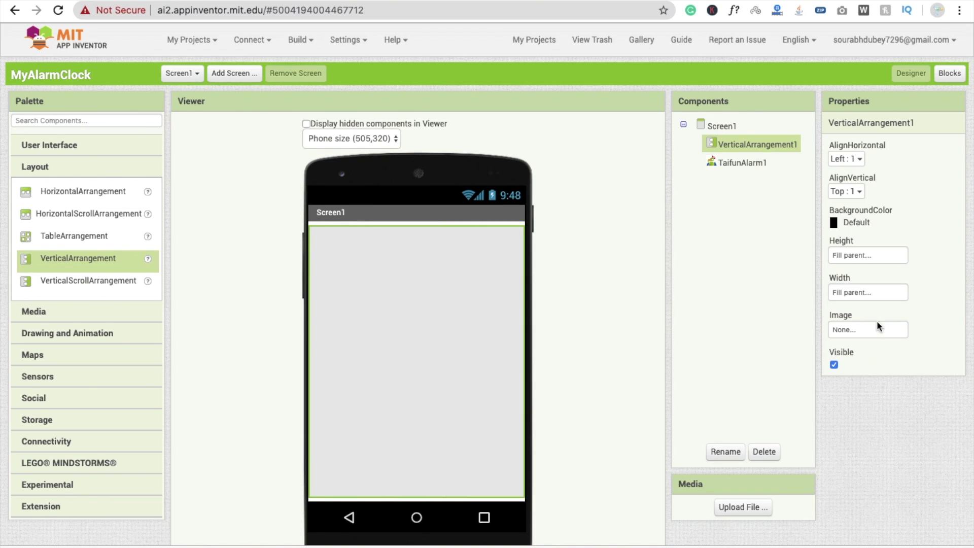
pyautogui.click(856, 222)
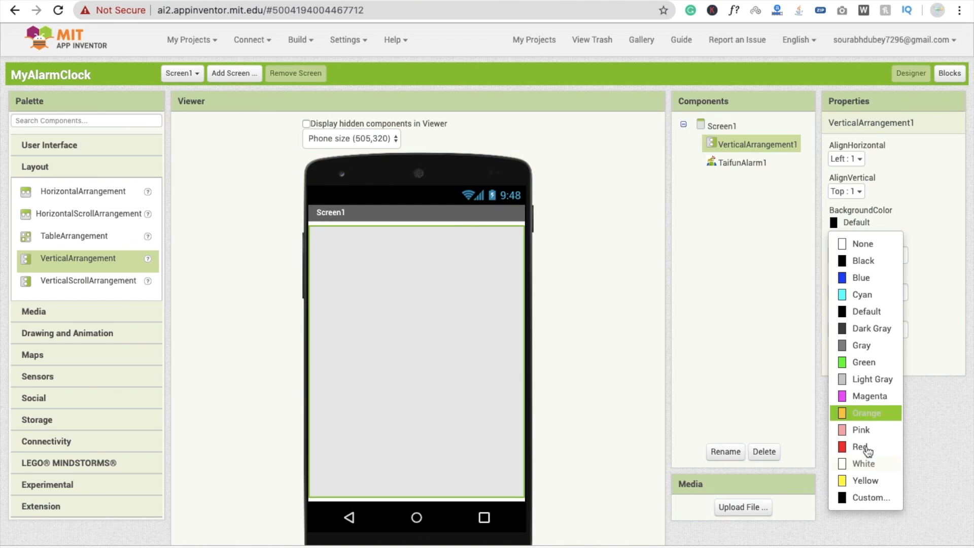
pyautogui.click(860, 430)
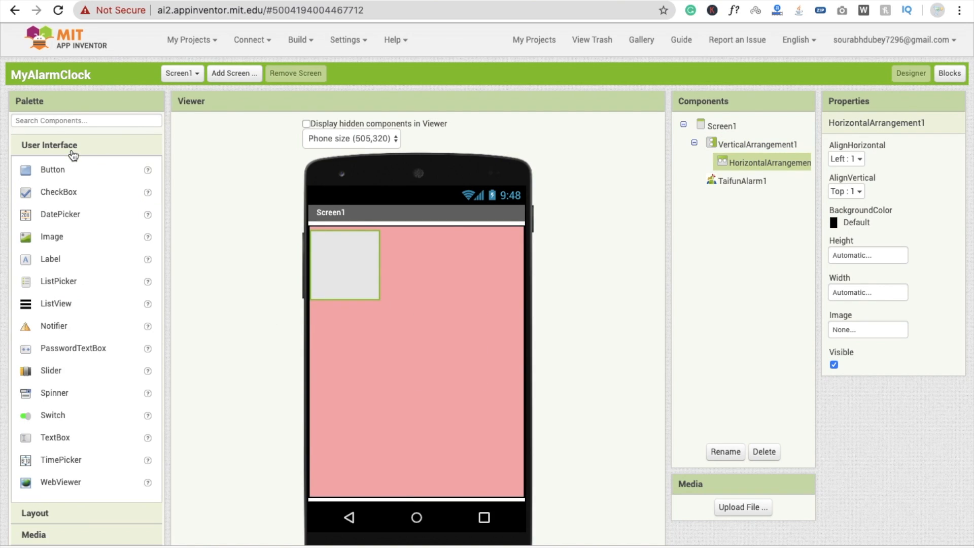
# Add a Button, make the row Pink, and center the vertical arrangement's contents.
pyautogui.moveTo(52, 170); pyautogui.dragTo(385, 319)
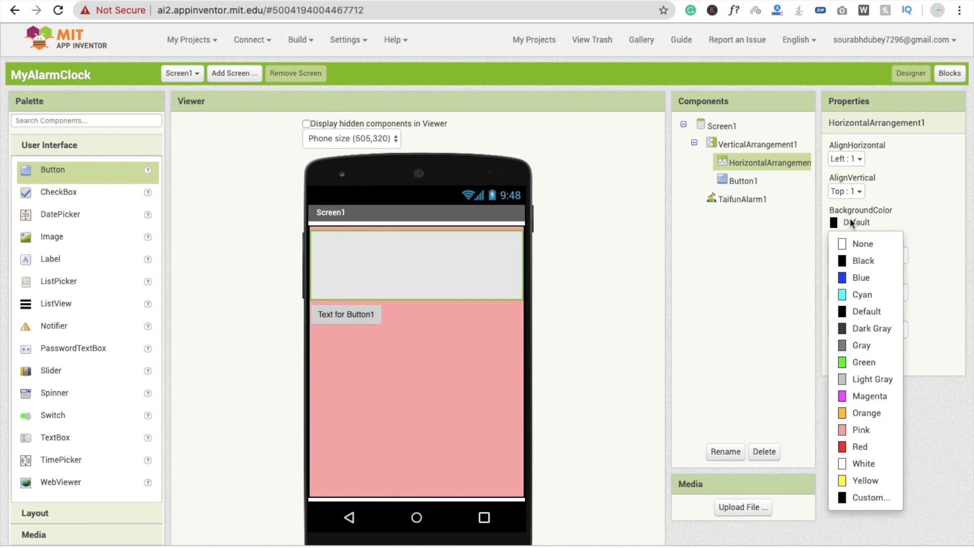
pyautogui.click(861, 430)
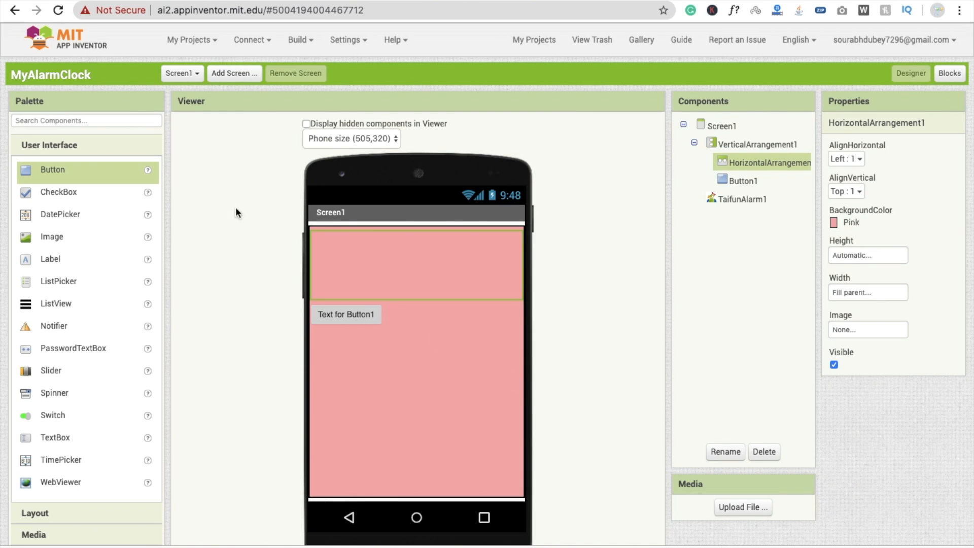
pyautogui.click(745, 144)
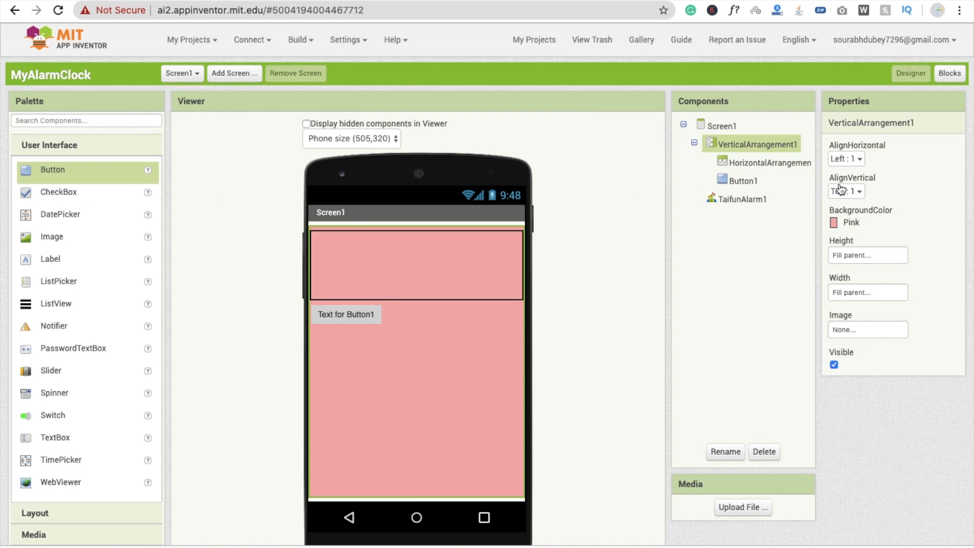
pyautogui.click(846, 158)
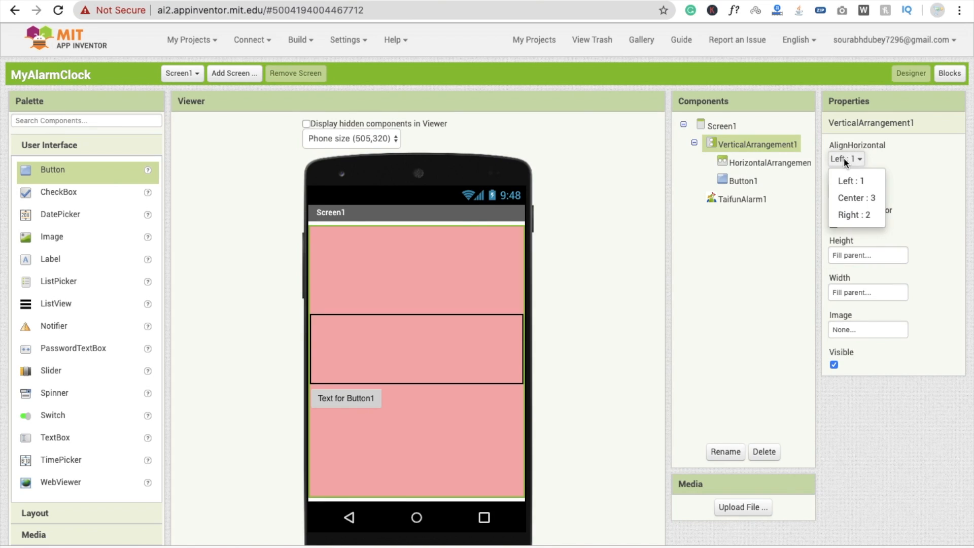
pyautogui.click(857, 198)
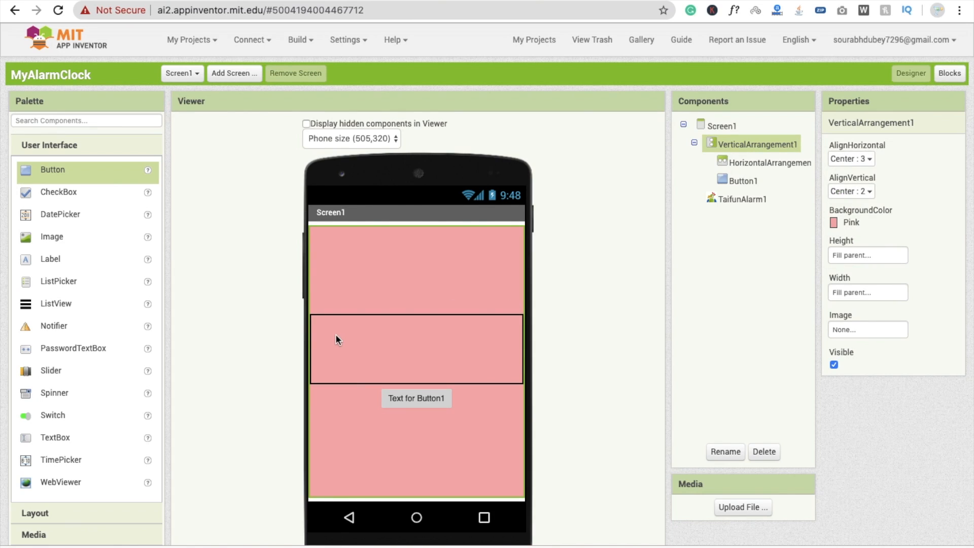
pyautogui.moveTo(55, 281)
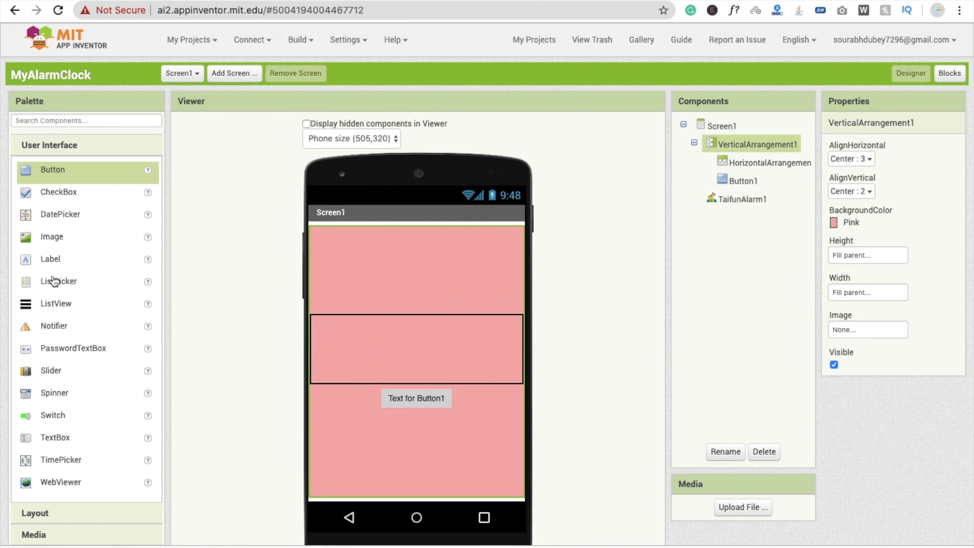
# Add a TextBox into the pink row.
pyautogui.scroll(-3)
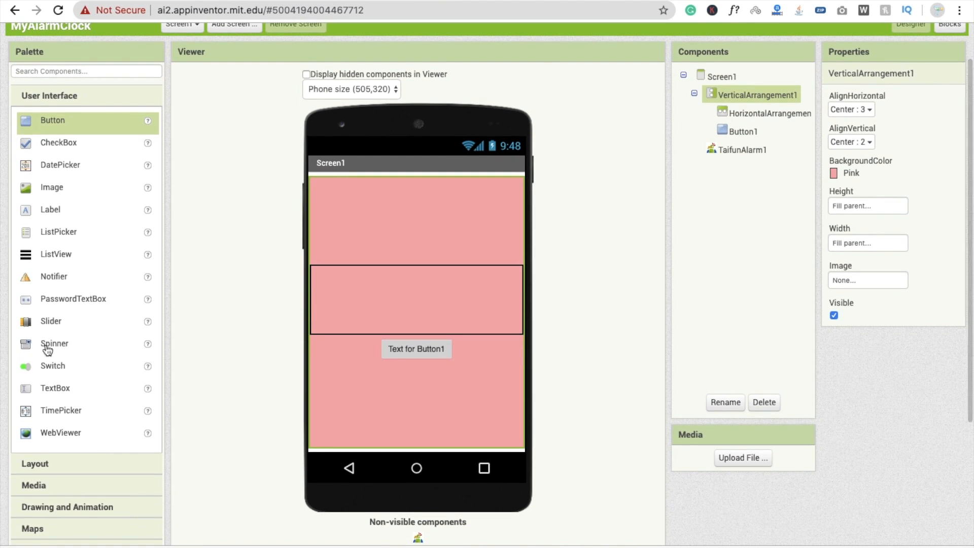
pyautogui.moveTo(55, 388); pyautogui.dragTo(364, 299)
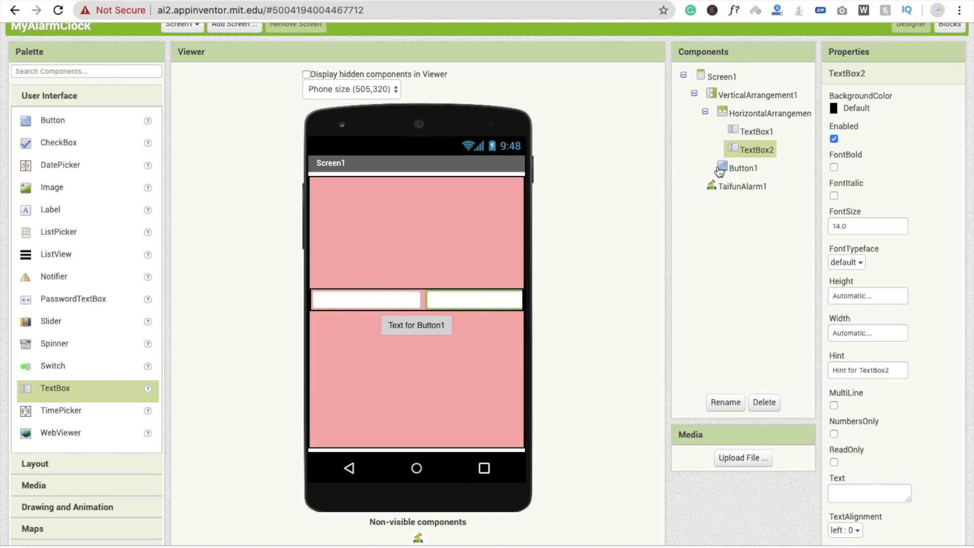
# Set TextBox1 and TextBox2 widths to 20 percent.
pyautogui.click(756, 130)
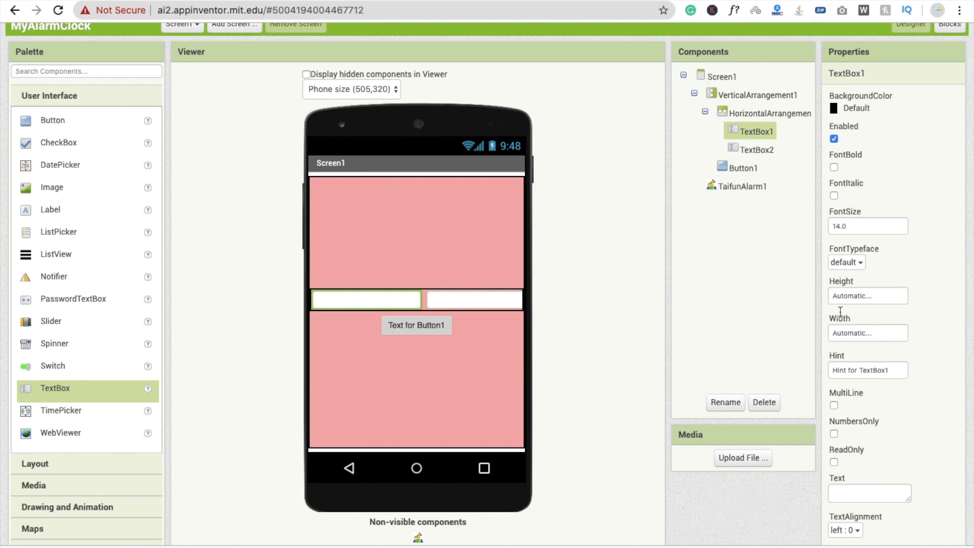
pyautogui.click(868, 333)
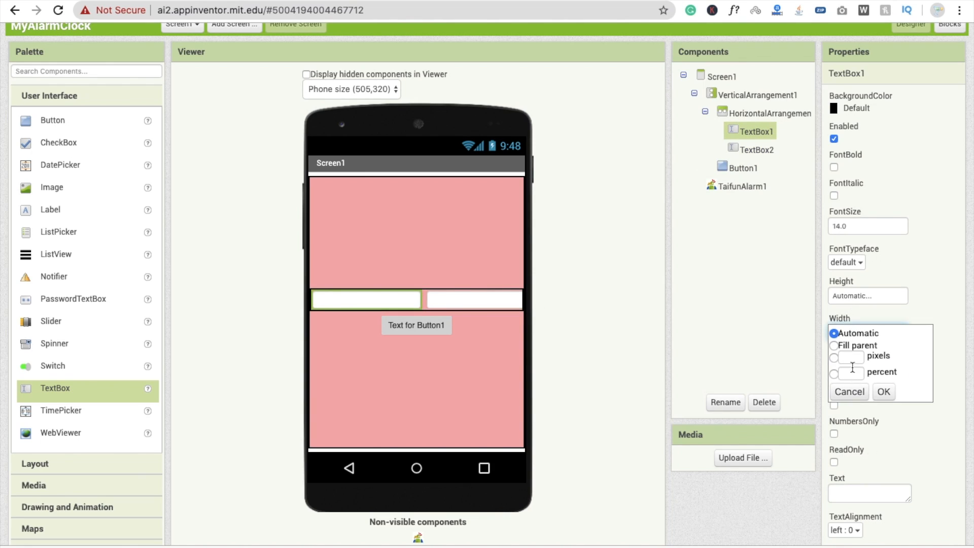
pyautogui.click(832, 372)
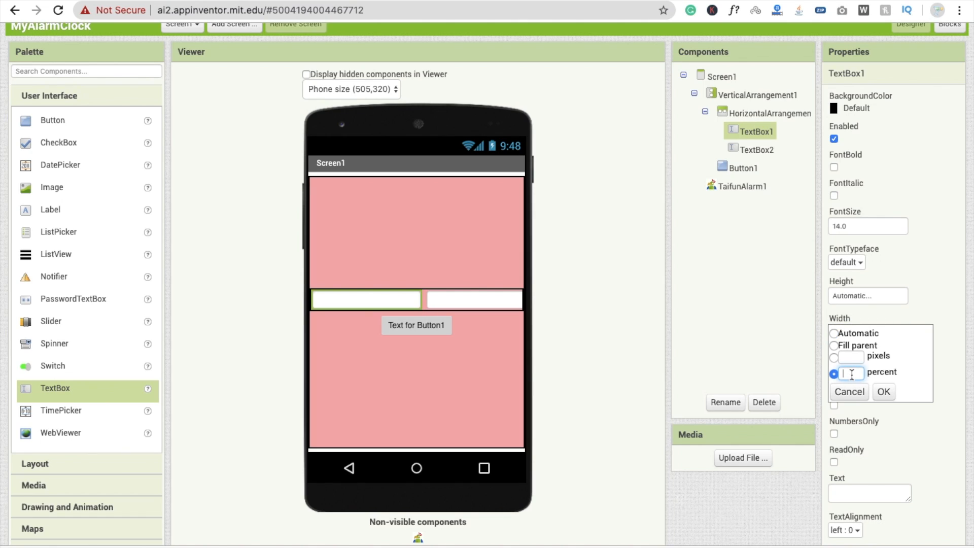
pyautogui.write('30')
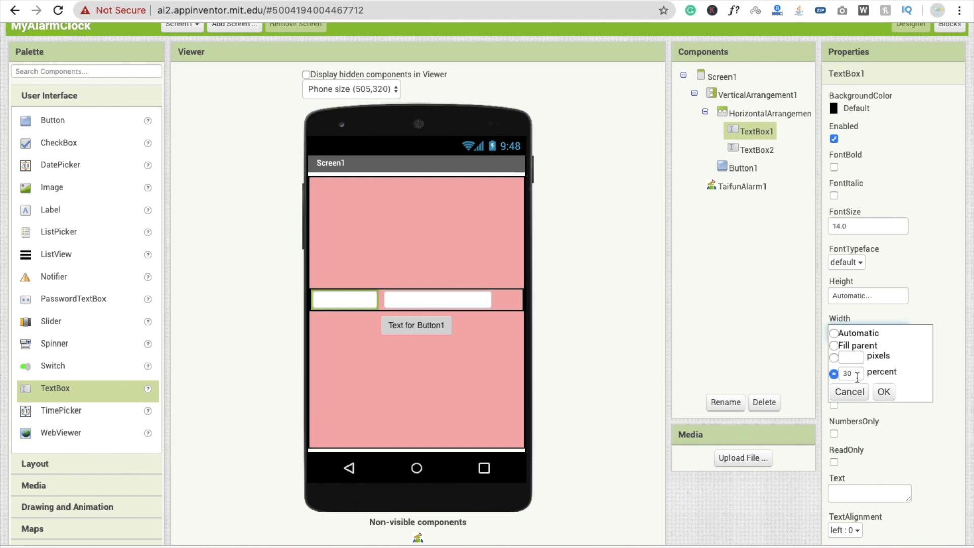
pyautogui.write('20')
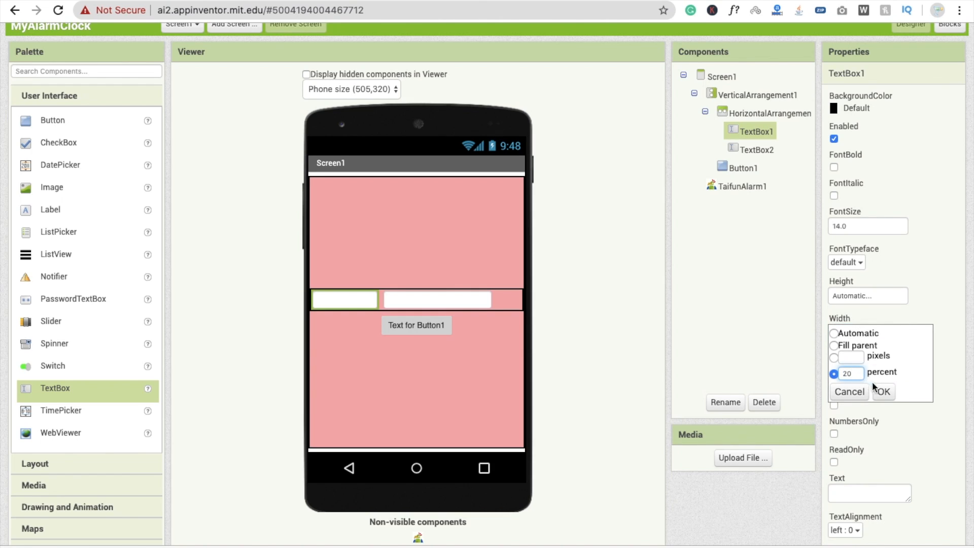
pyautogui.click(884, 392)
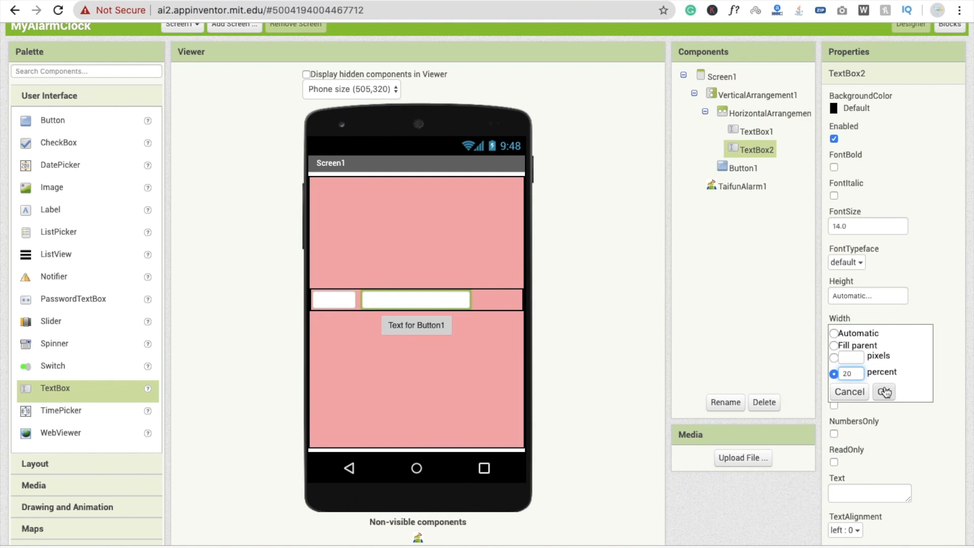
pyautogui.click(883, 392)
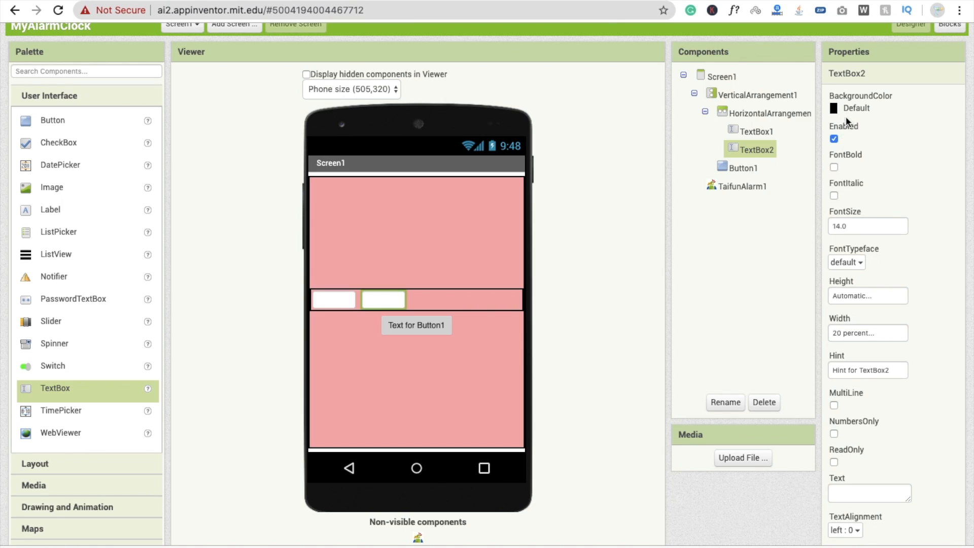
# Center HorizontalArrangement1's contents and label Button1 'Set Alarm'.
pyautogui.click(769, 112)
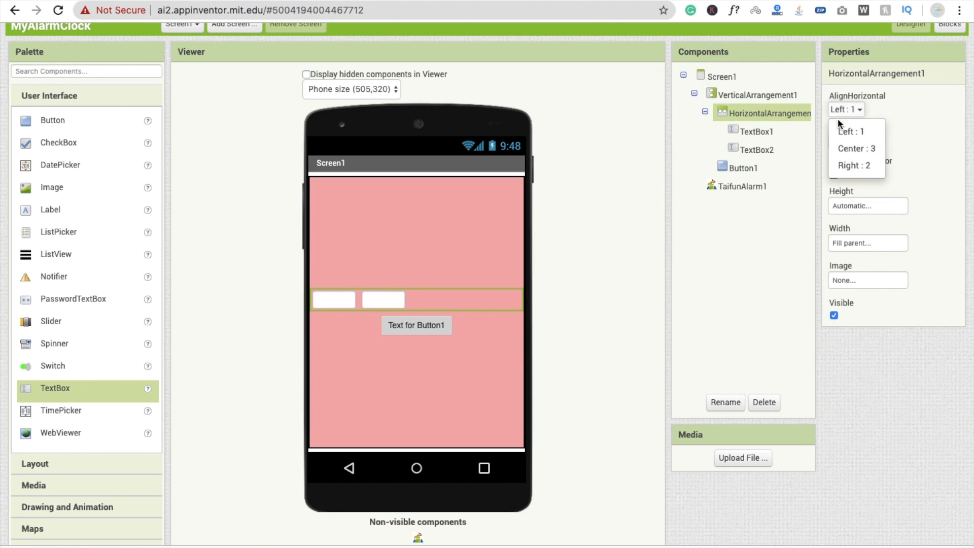
pyautogui.click(857, 149)
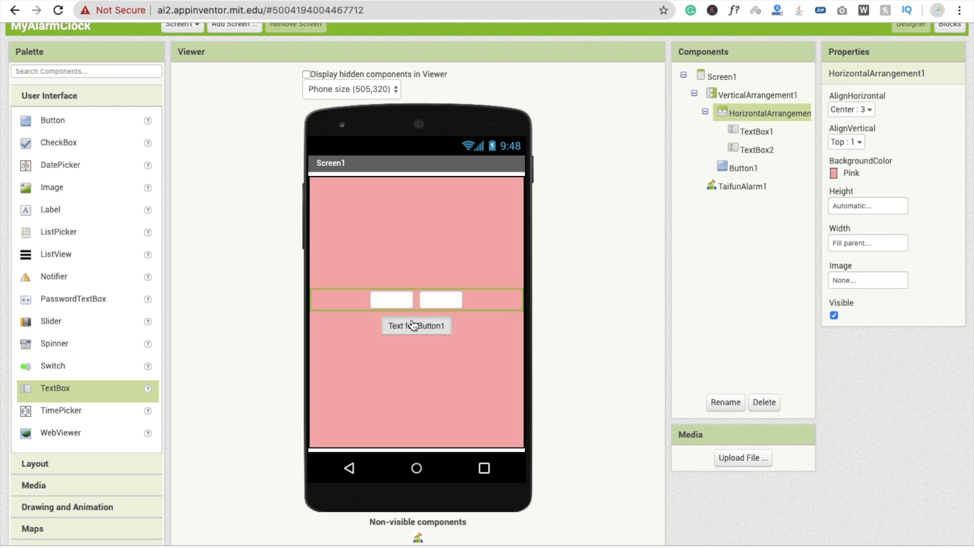
pyautogui.click(416, 325)
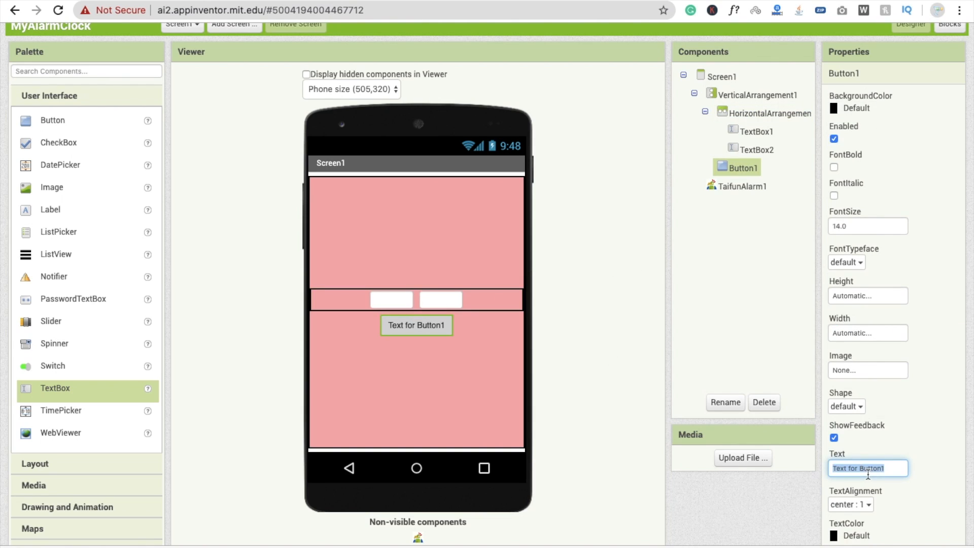
pyautogui.write('Set Alarm')
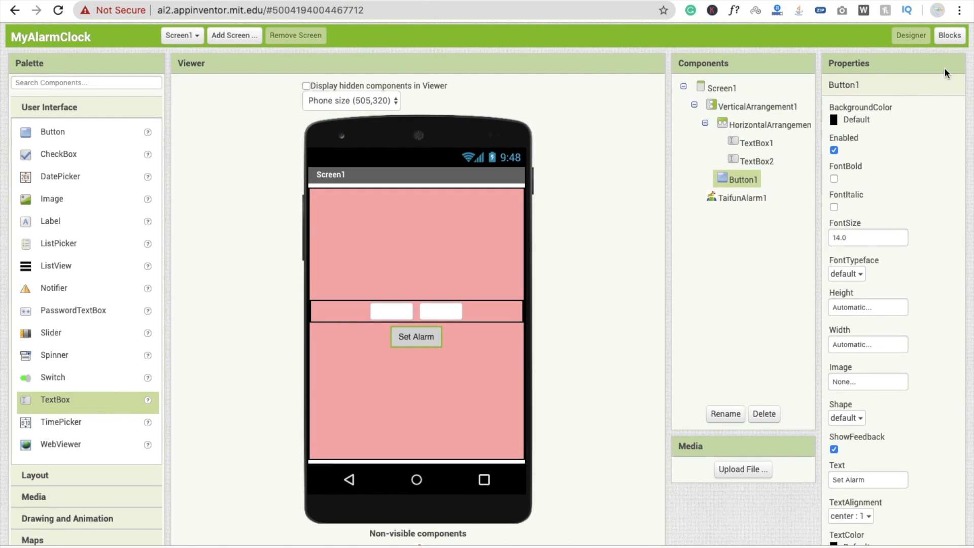
# In Blocks, make 'when Button1.Click' call TaifunAlarm1.Set, then return to the designer.
pyautogui.click(949, 36)
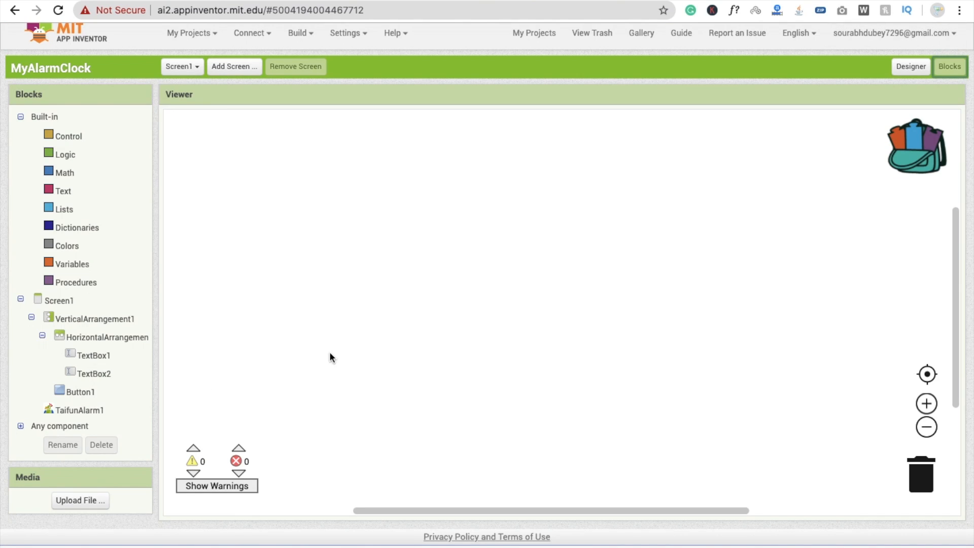
pyautogui.click(76, 408)
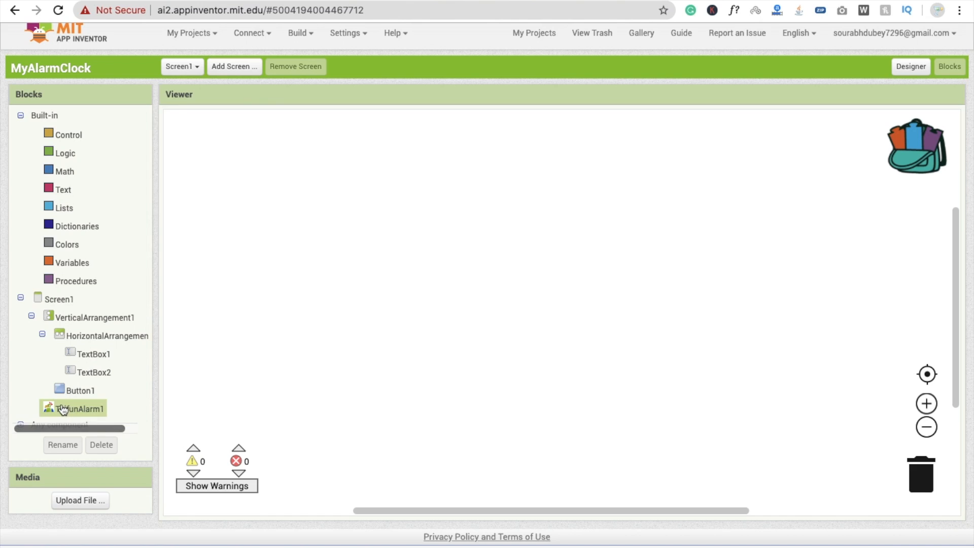
pyautogui.click(73, 408)
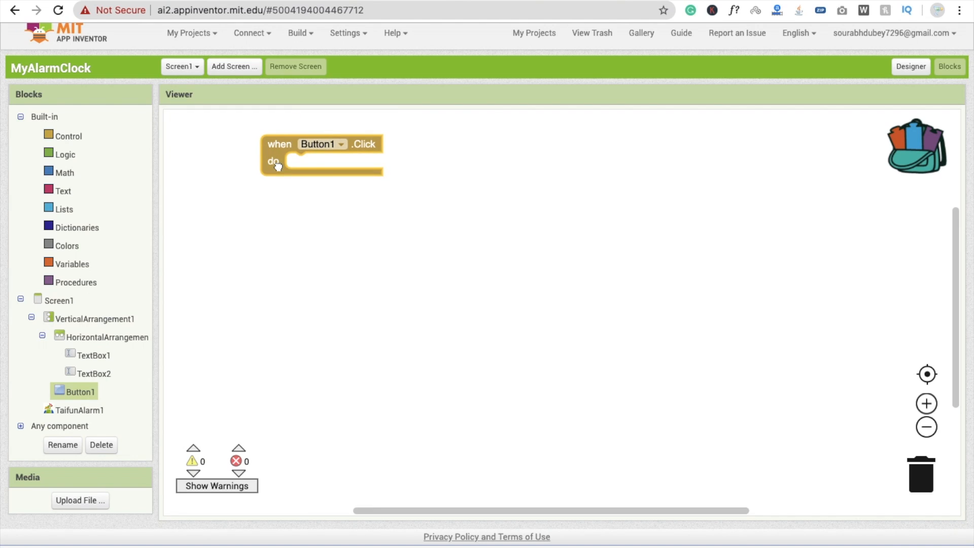
pyautogui.click(73, 410)
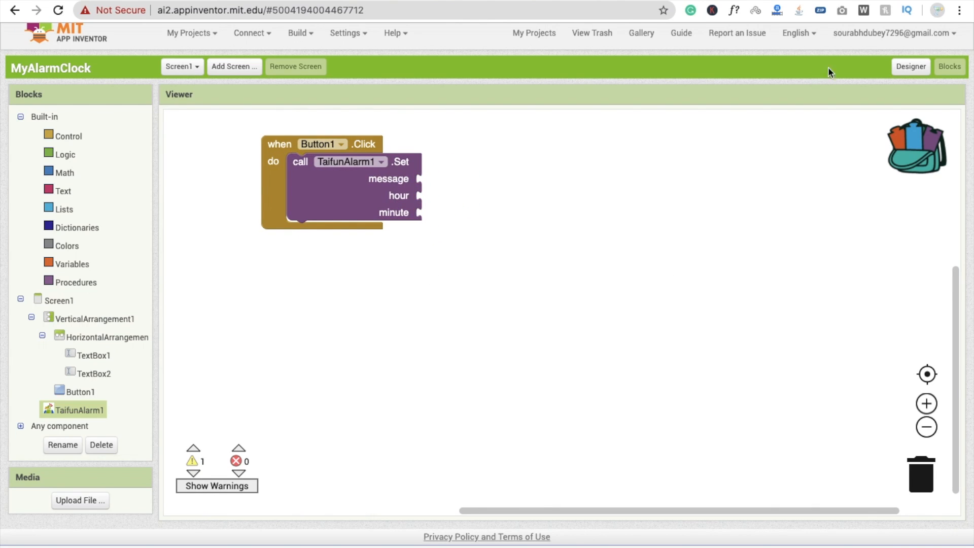
pyautogui.click(911, 67)
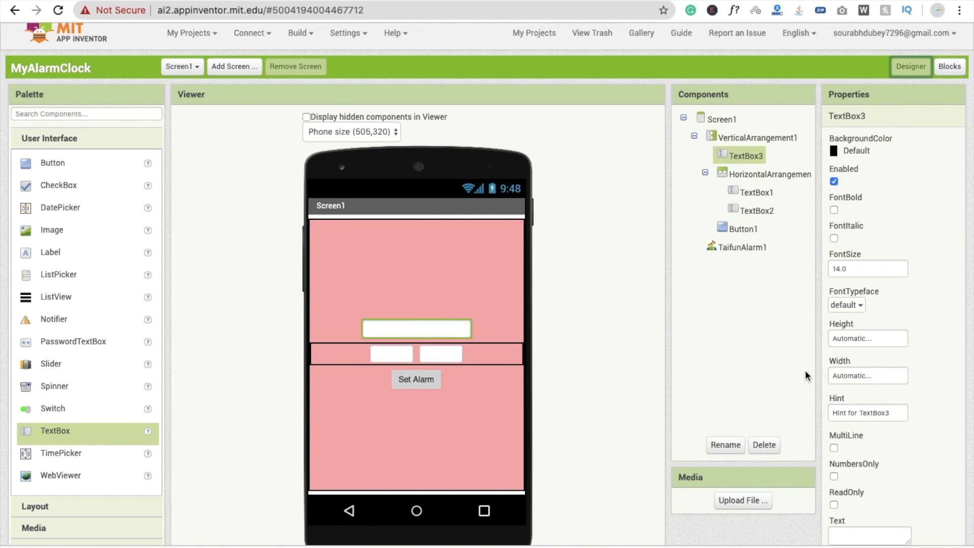
# Set TextBox3's Width to Fill parent and return to the Blocks editor.
pyautogui.click(868, 376)
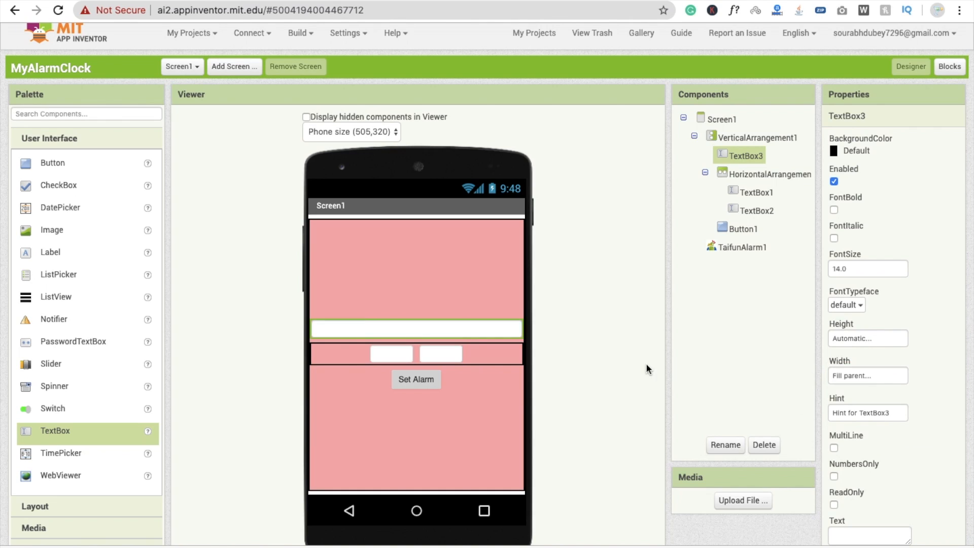
pyautogui.click(950, 67)
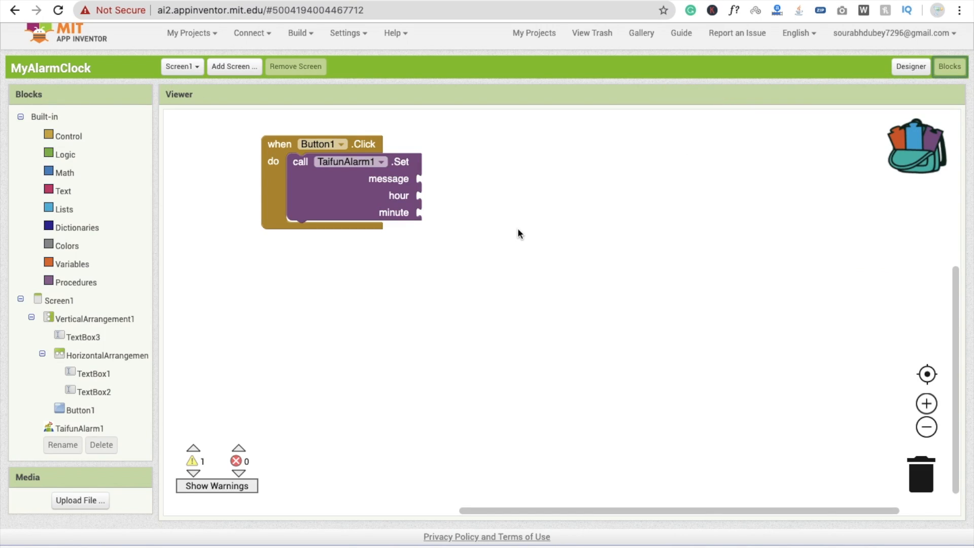
# Plug TextBox3.Text getters into the message, hour and minute sockets of TaifunAlarm1.Set.
pyautogui.click(93, 391)
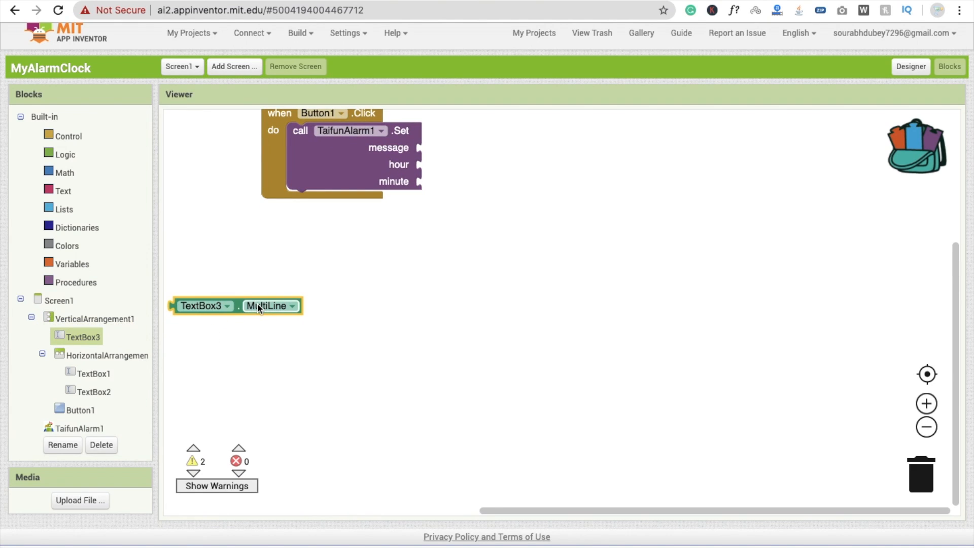
pyautogui.click(291, 306)
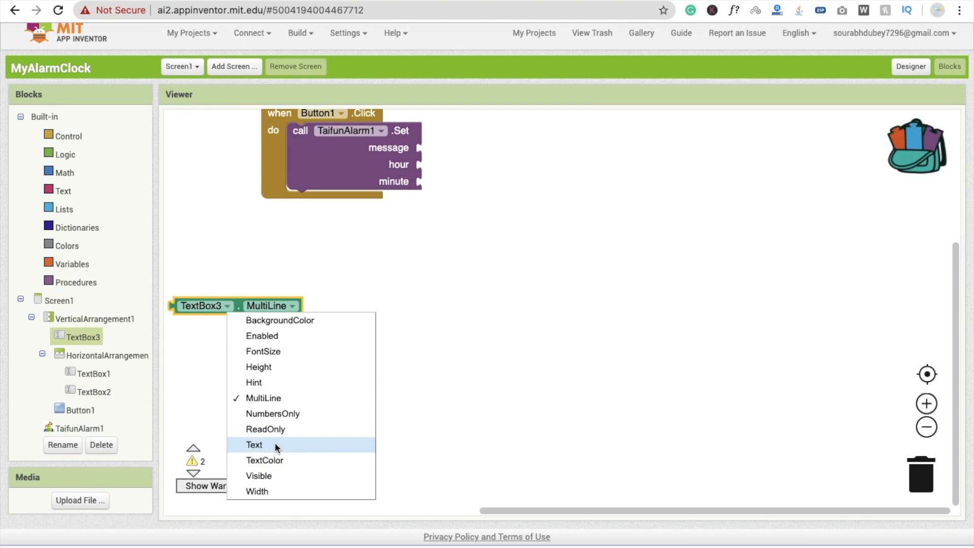
pyautogui.click(254, 444)
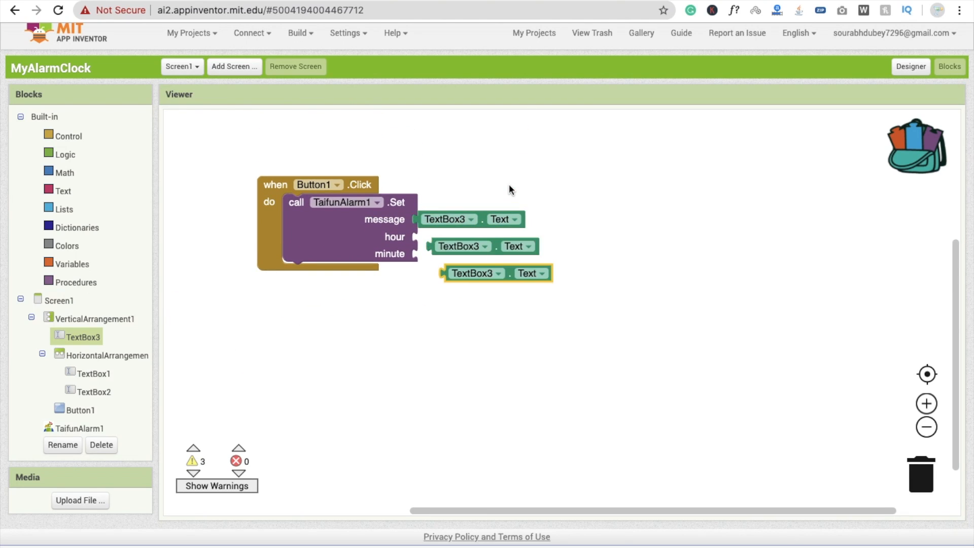
pyautogui.moveTo(475, 273); pyautogui.dragTo(463, 236)
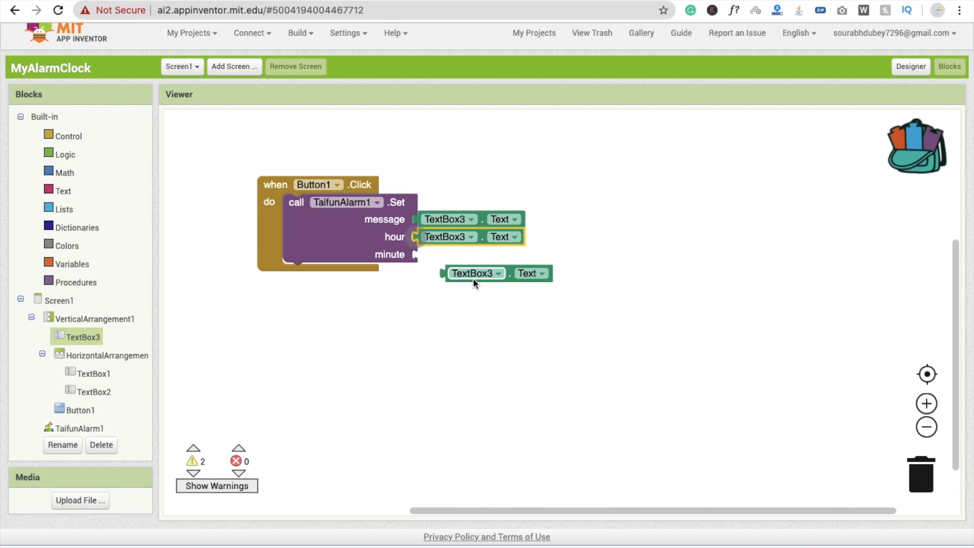
pyautogui.click(473, 237)
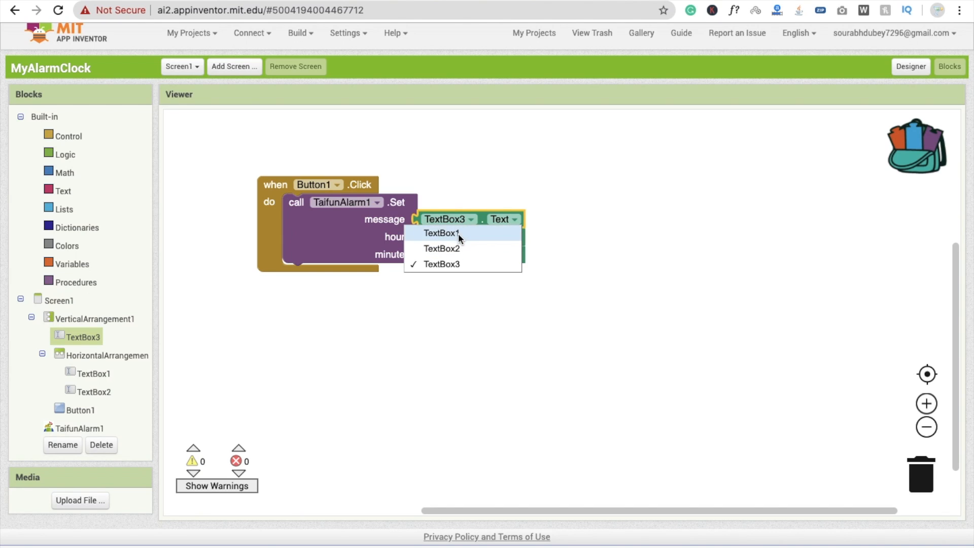
# Retarget the hour getter to TextBox1 and the minute getter to TextBox2.
pyautogui.click(441, 233)
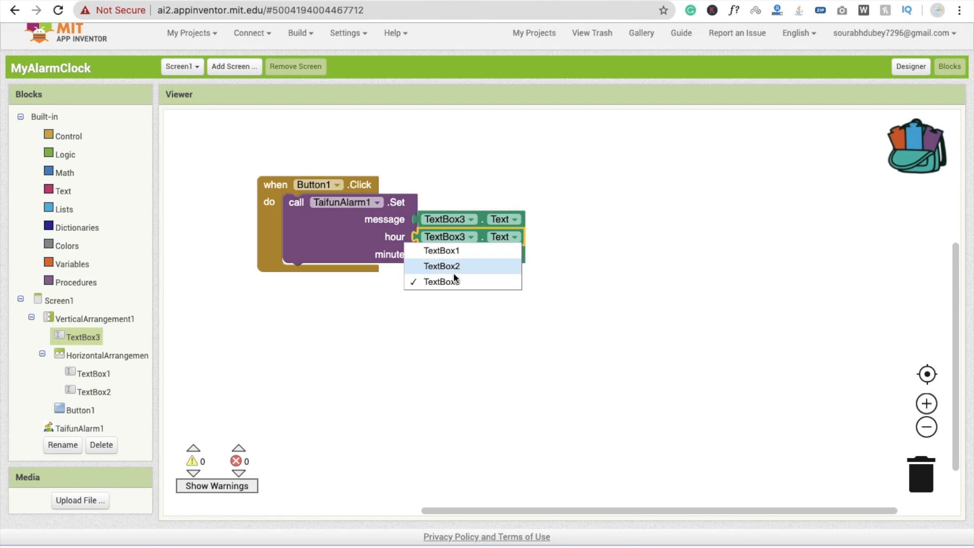
pyautogui.click(442, 266)
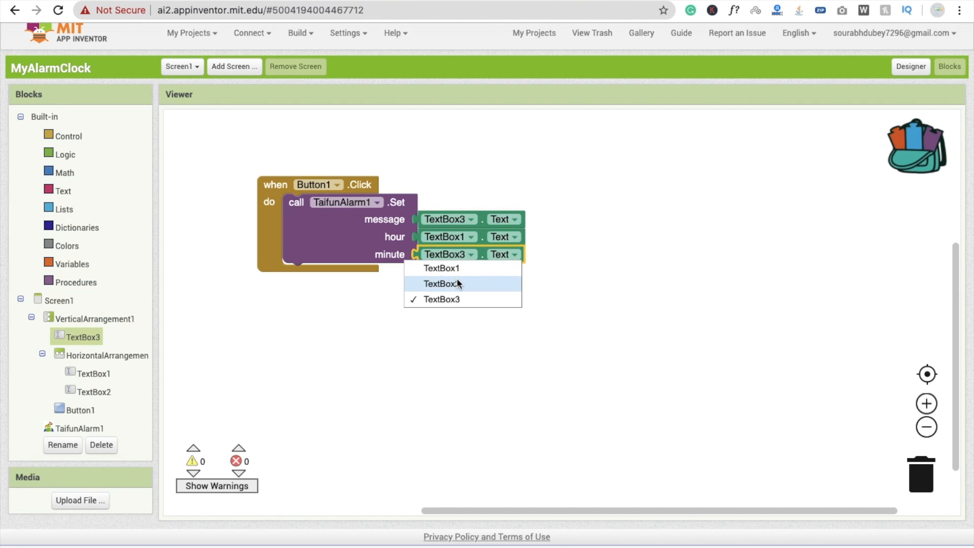
pyautogui.click(440, 284)
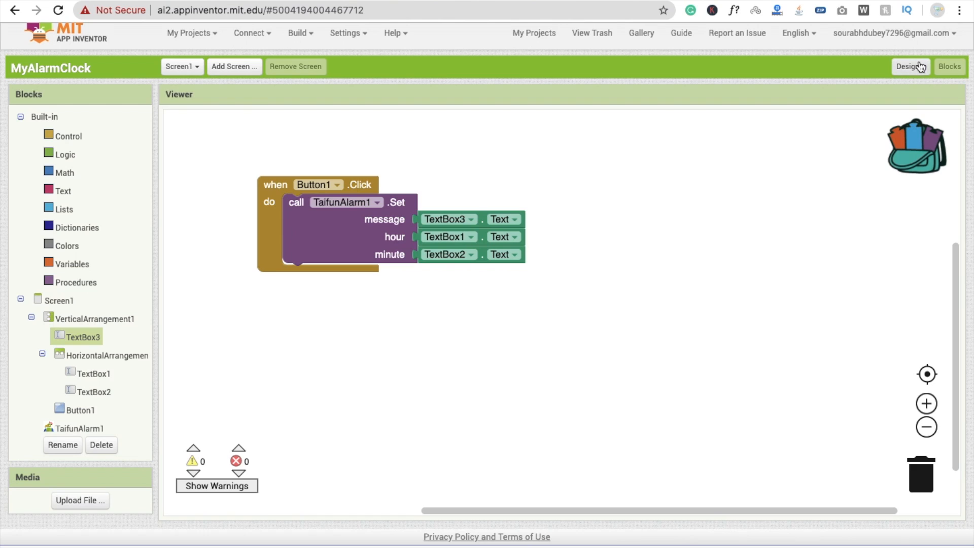
pyautogui.click(910, 66)
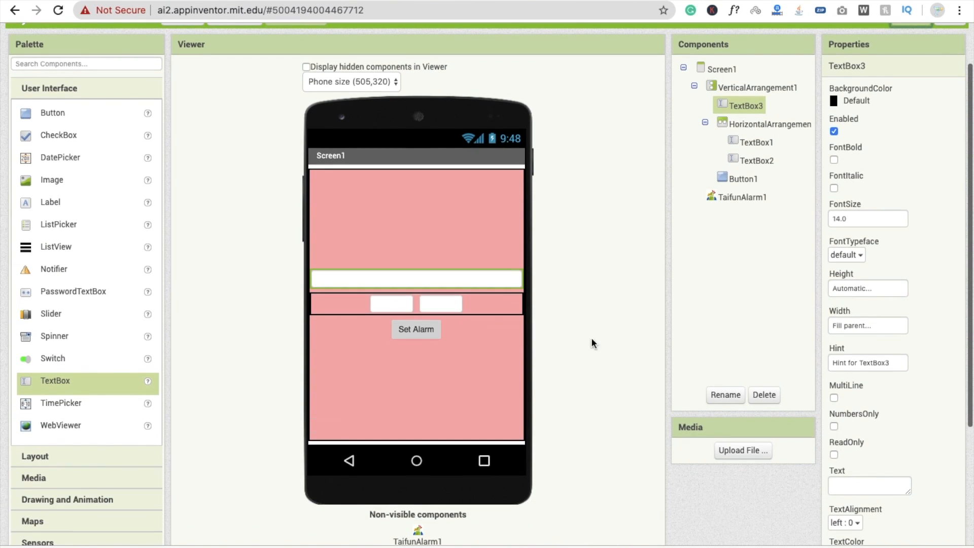
pyautogui.click(391, 304)
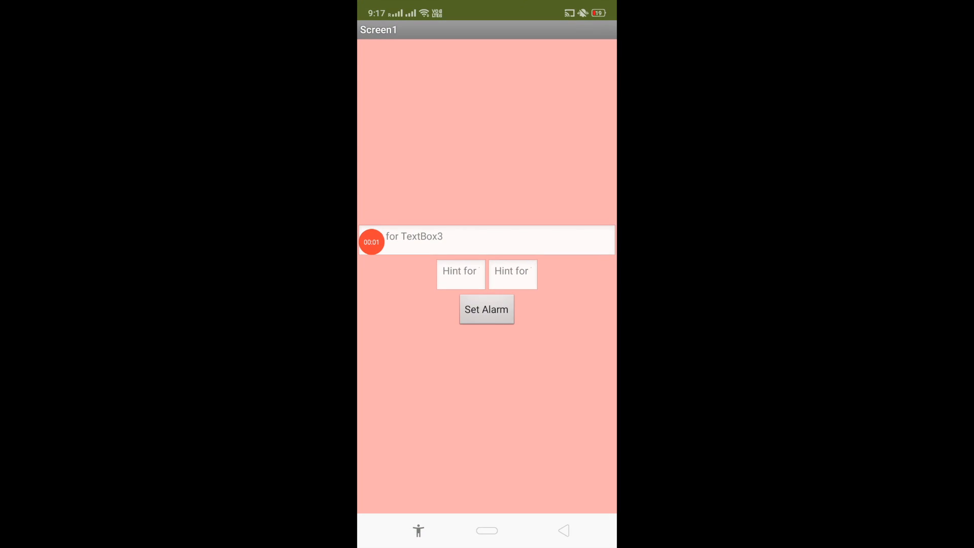
# Enter the alarm message 'Get up' in the message box on the phone.
pyautogui.click(506, 240)
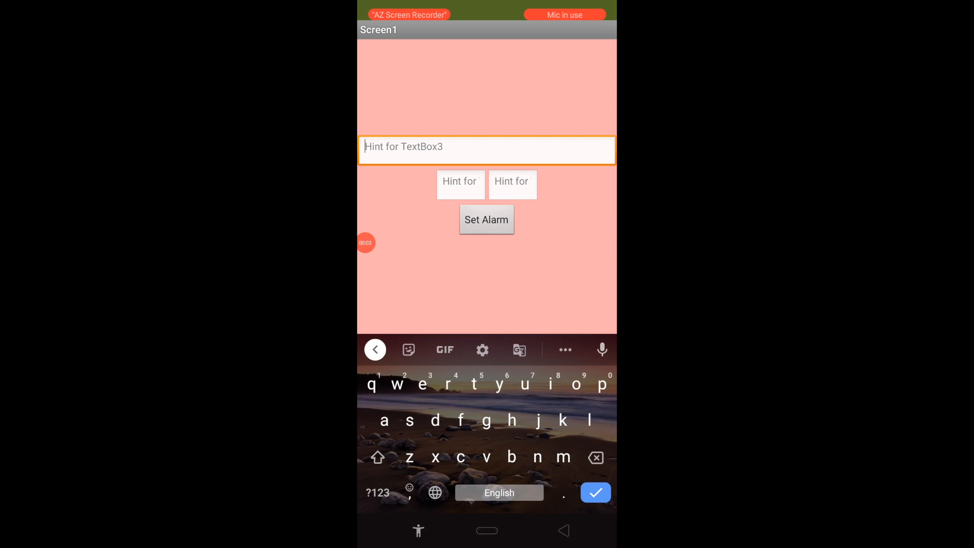
pyautogui.click(377, 456)
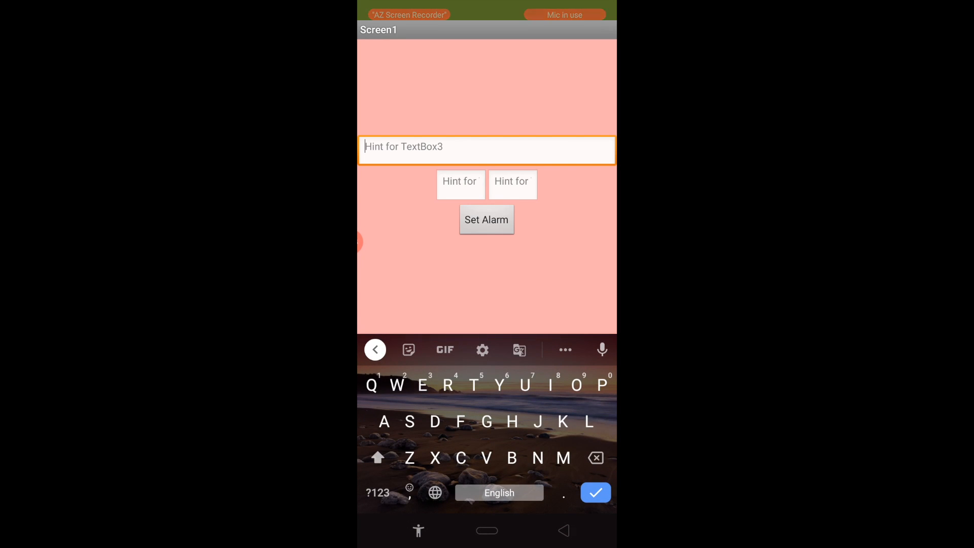
pyautogui.write('Get')
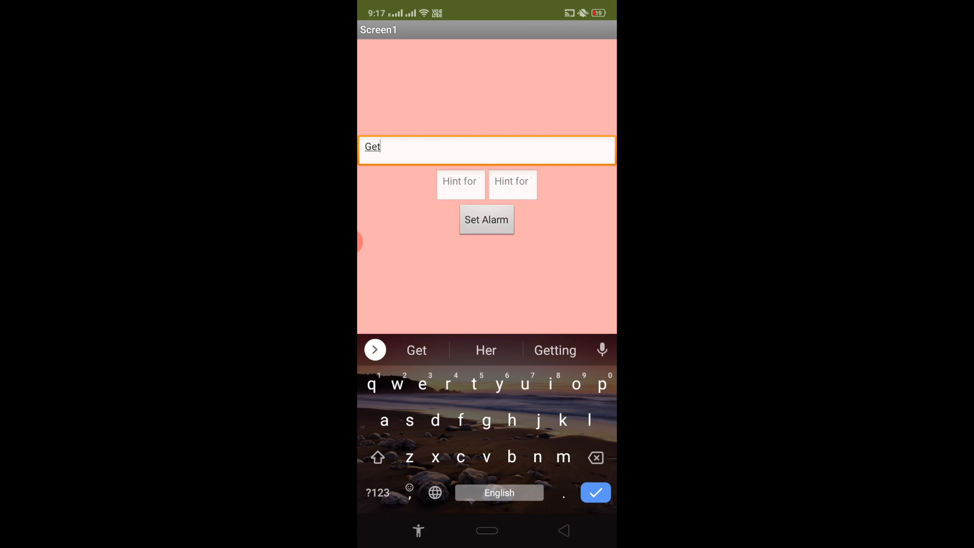
pyautogui.write('up')
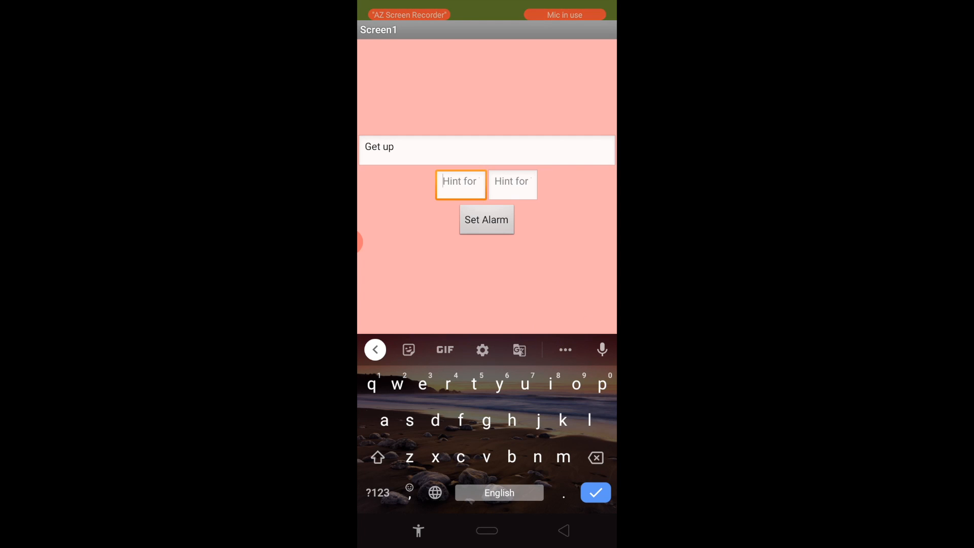
# Enter minute 18 and tap Set Alarm for the 21:18 alarm.
pyautogui.click(379, 493)
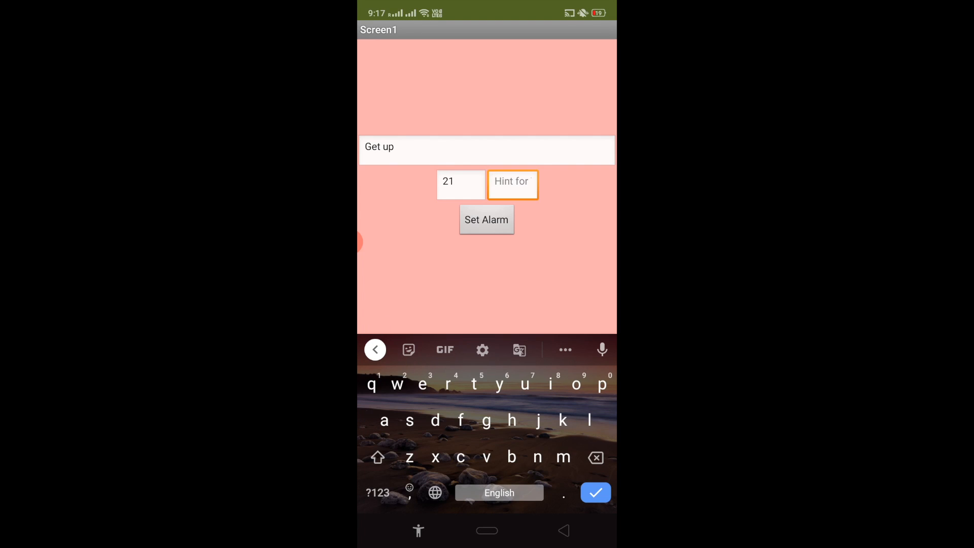
pyautogui.write('18')
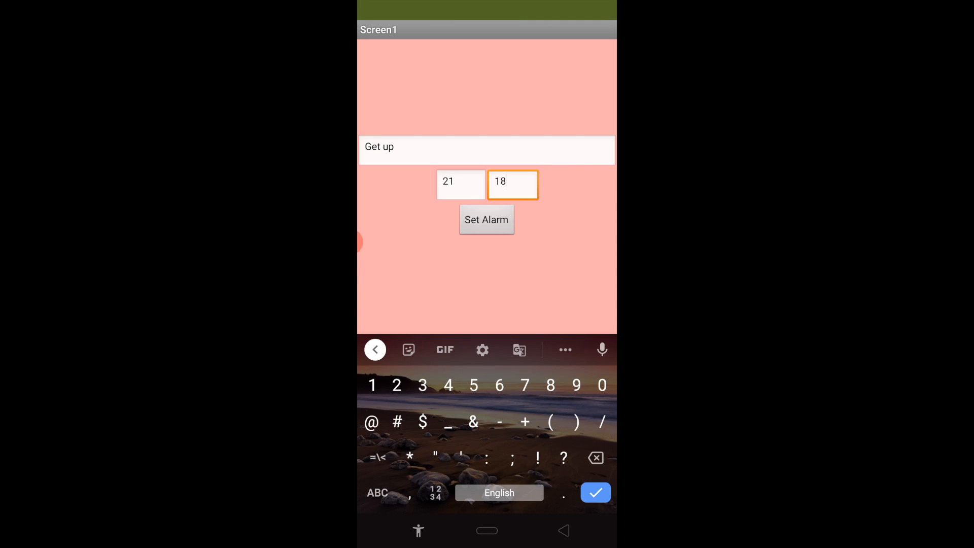
pyautogui.click(487, 219)
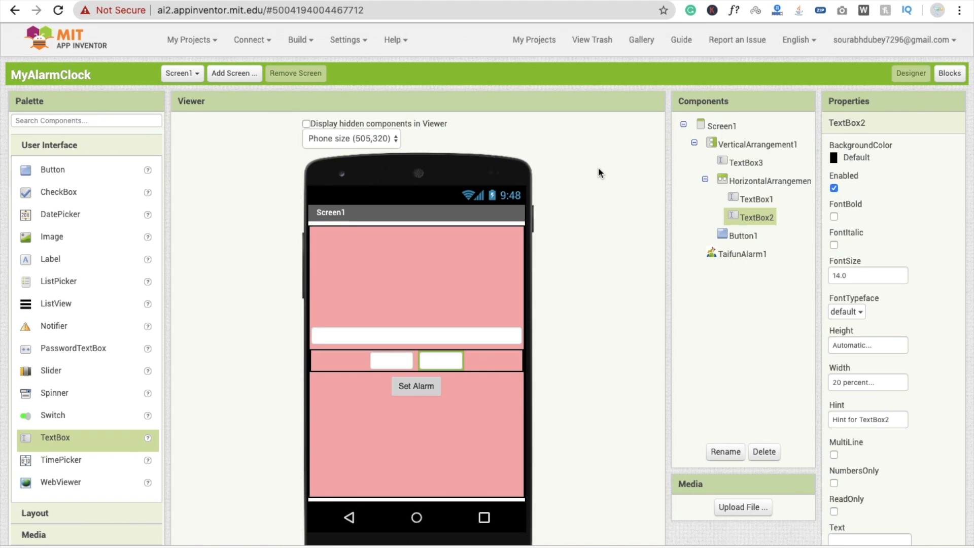
pyautogui.scroll(-3)
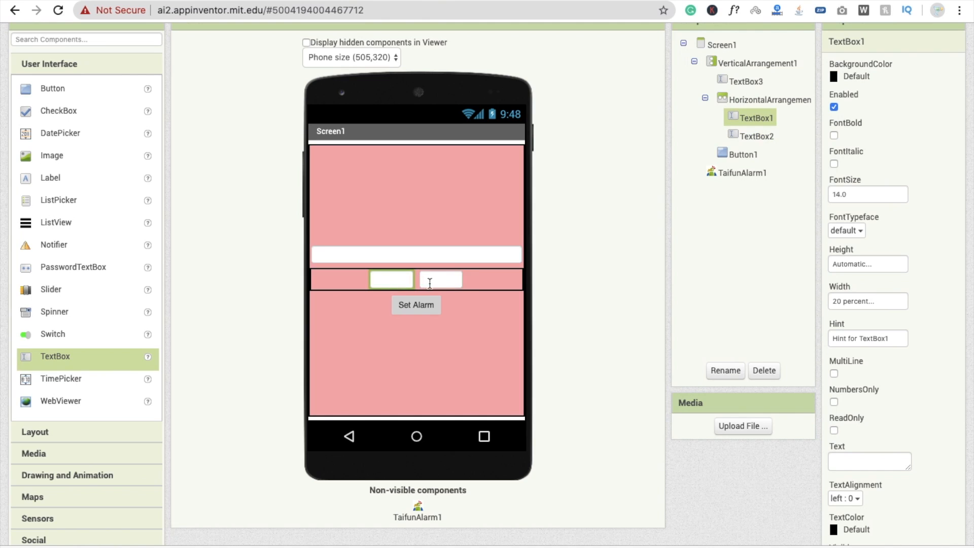
pyautogui.click(440, 280)
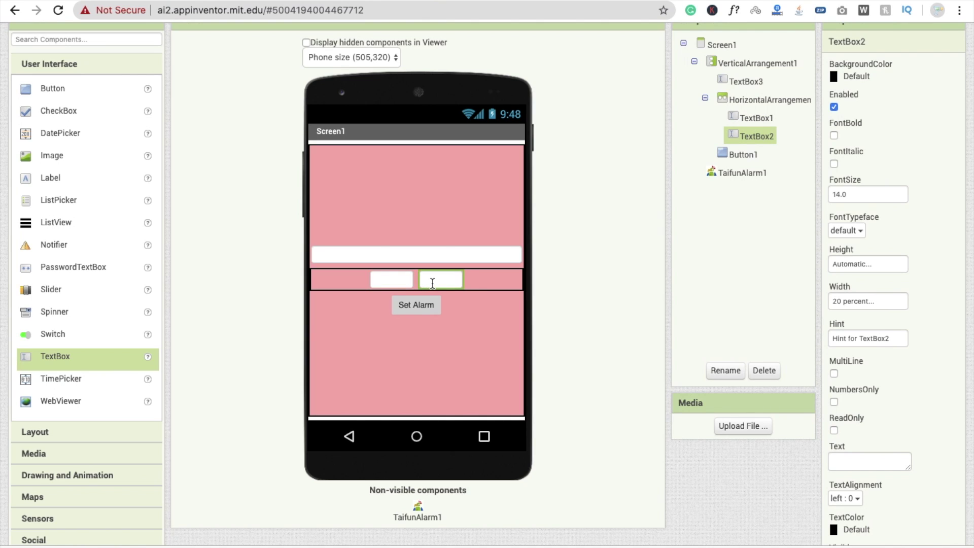